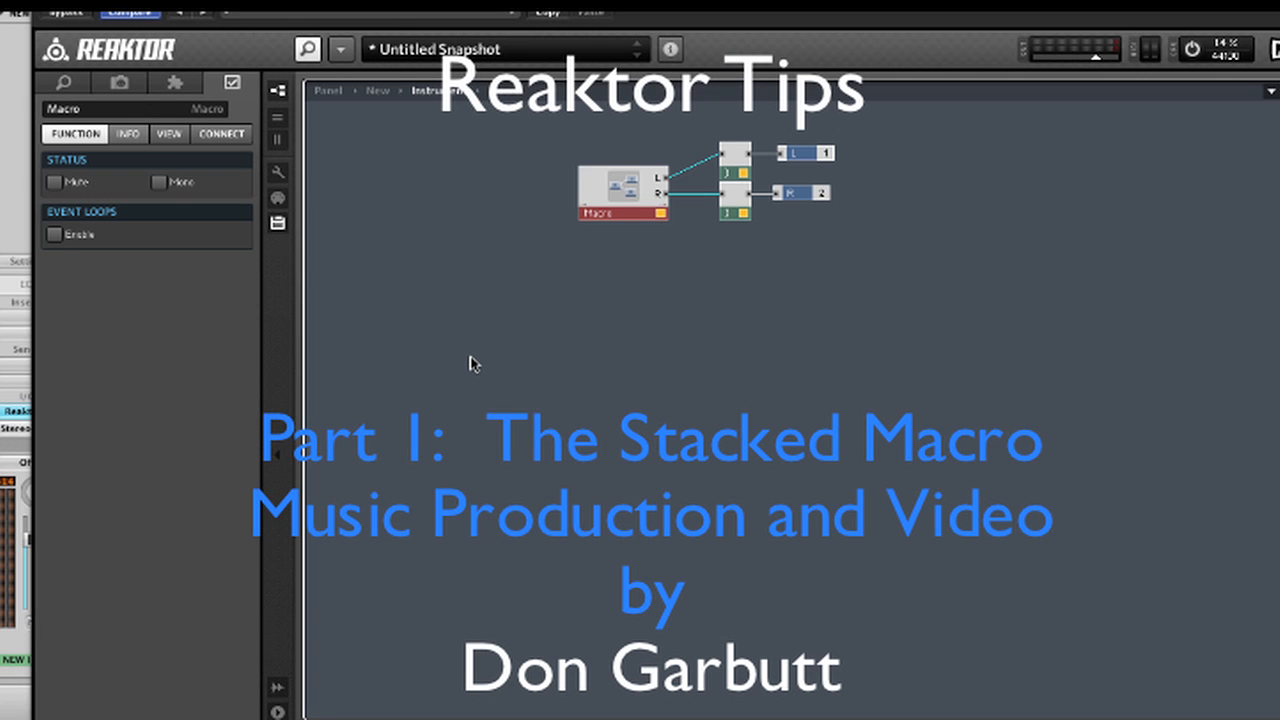
{"action": "mouse_move", "coordinate": [468, 364]}
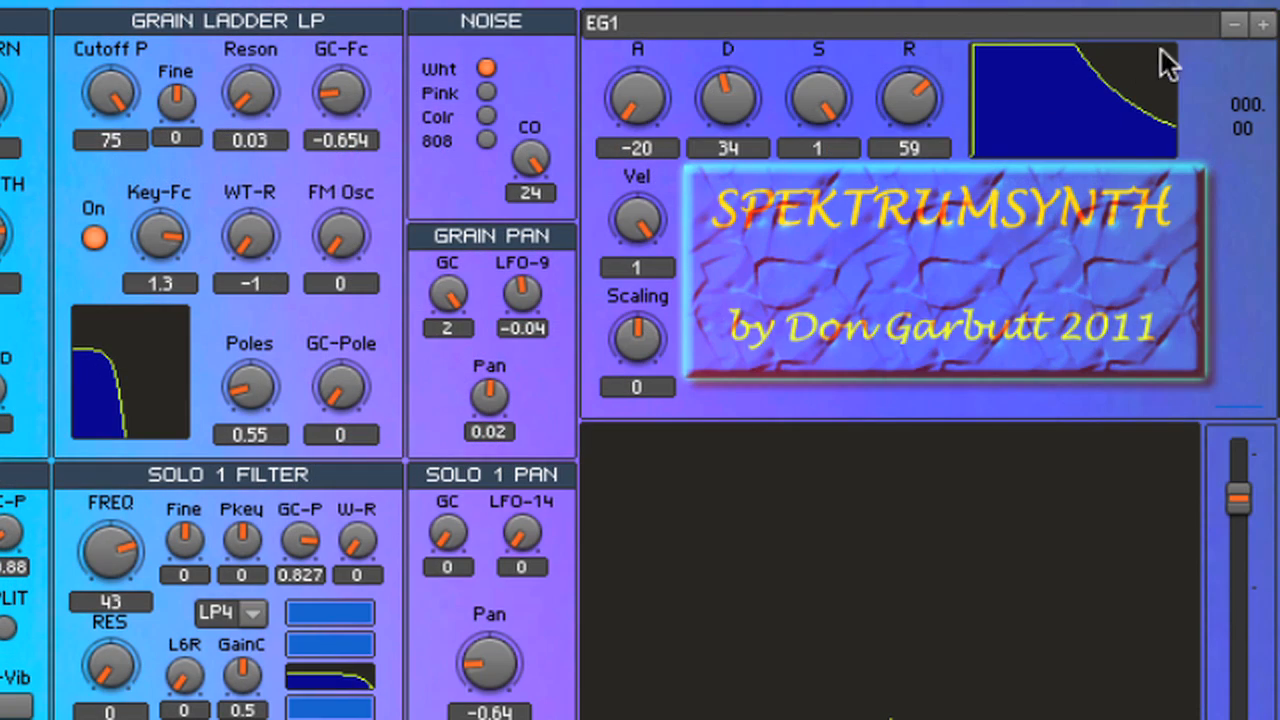
Step: Insert a Stacked Macro module into the synth macro's structure to hold ENV 1–3
{"action": "left_click", "coordinate": [1262, 24]}
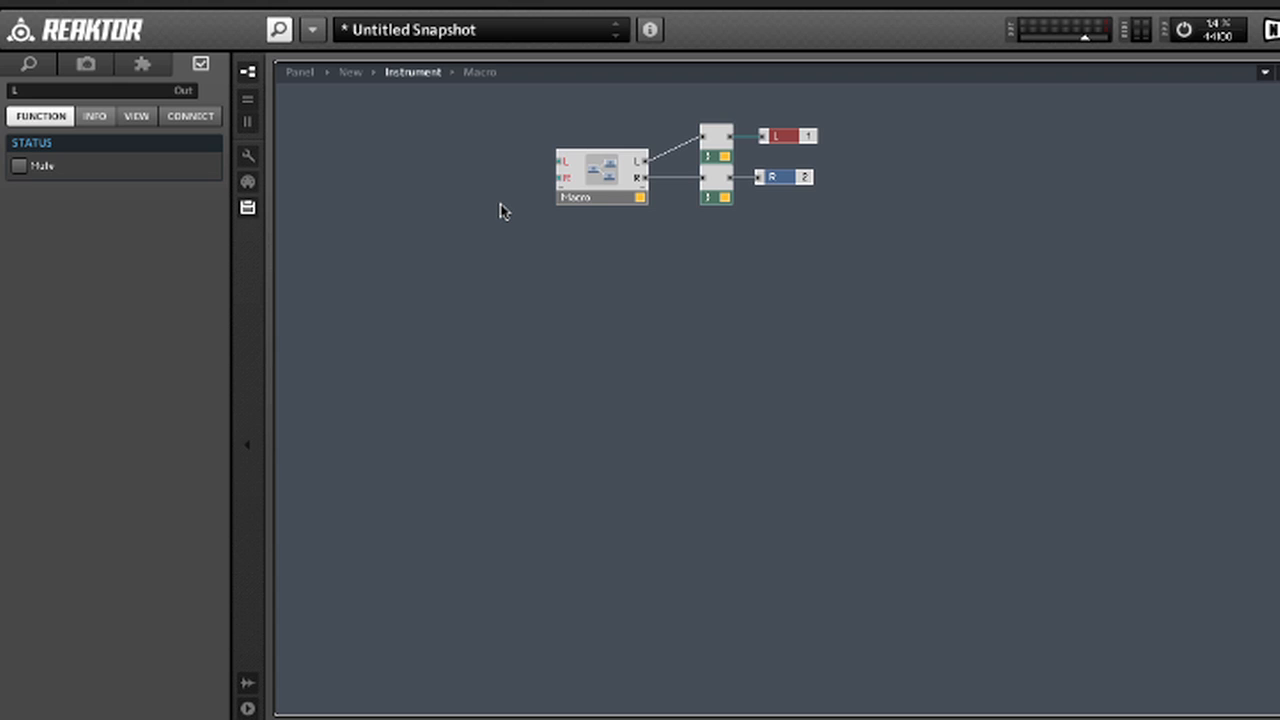
{"action": "mouse_move", "coordinate": [568, 204]}
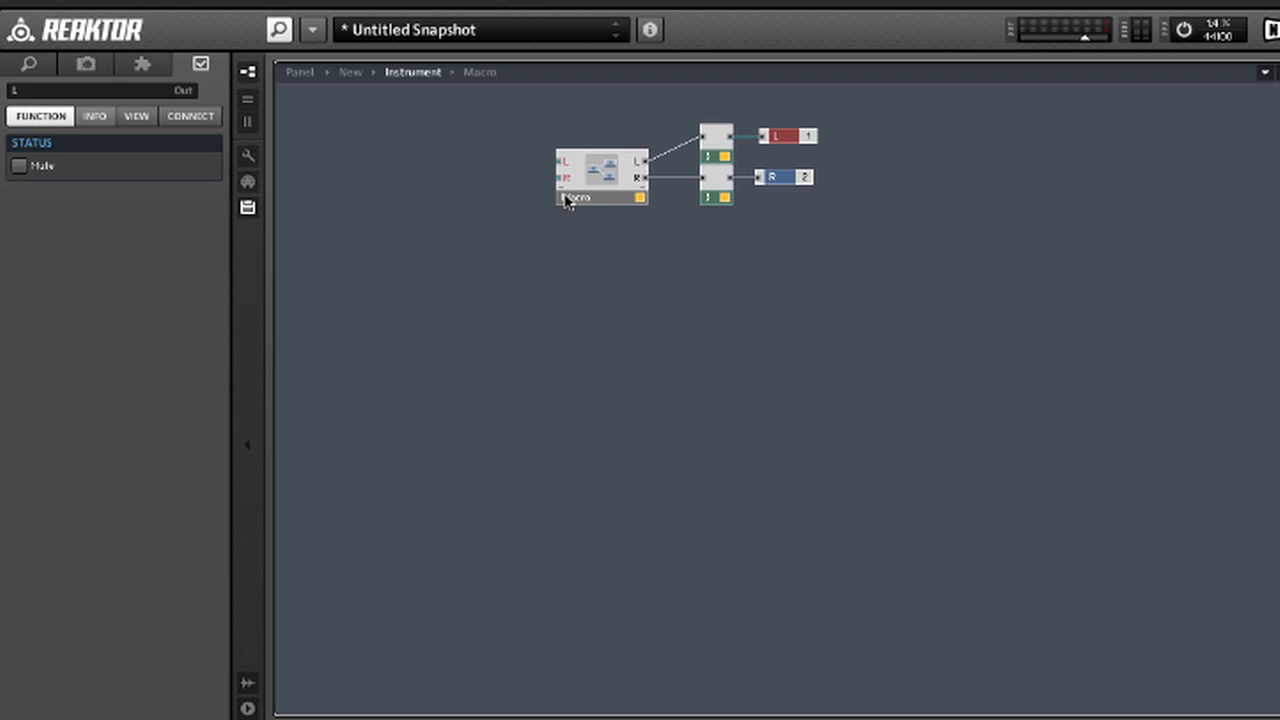
{"action": "mouse_move", "coordinate": [596, 190]}
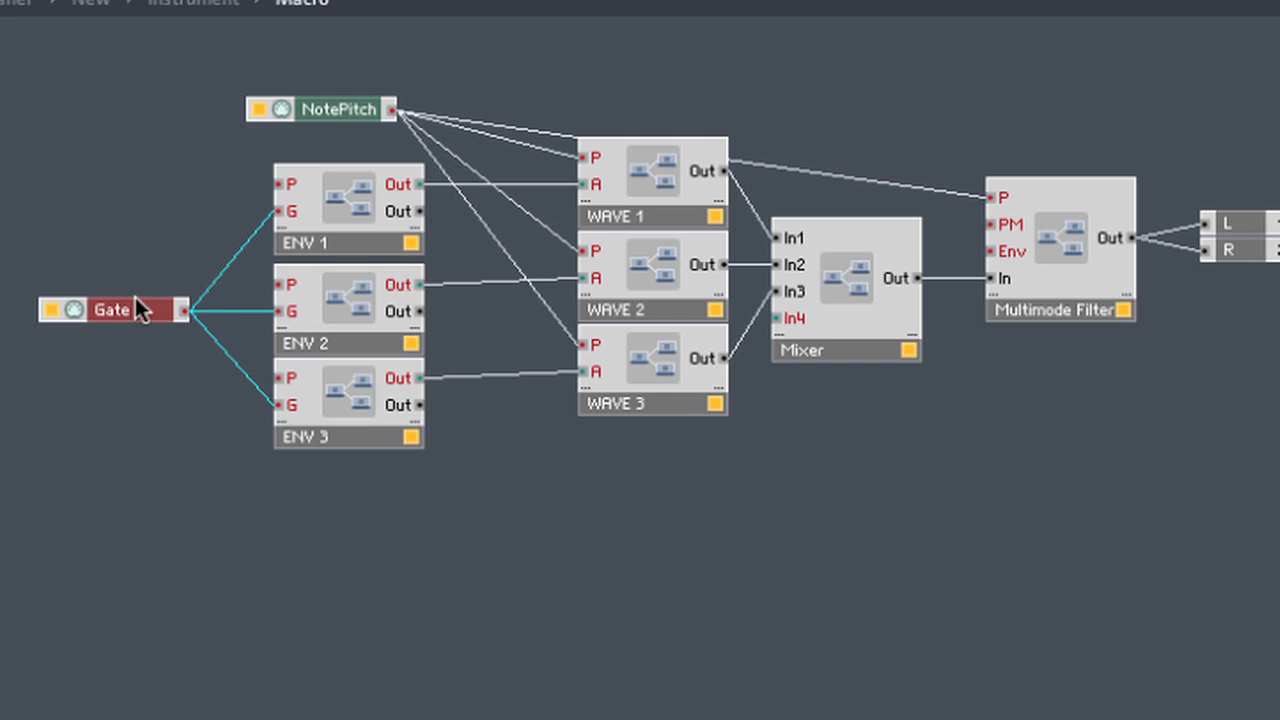
{"action": "mouse_move", "coordinate": [344, 444]}
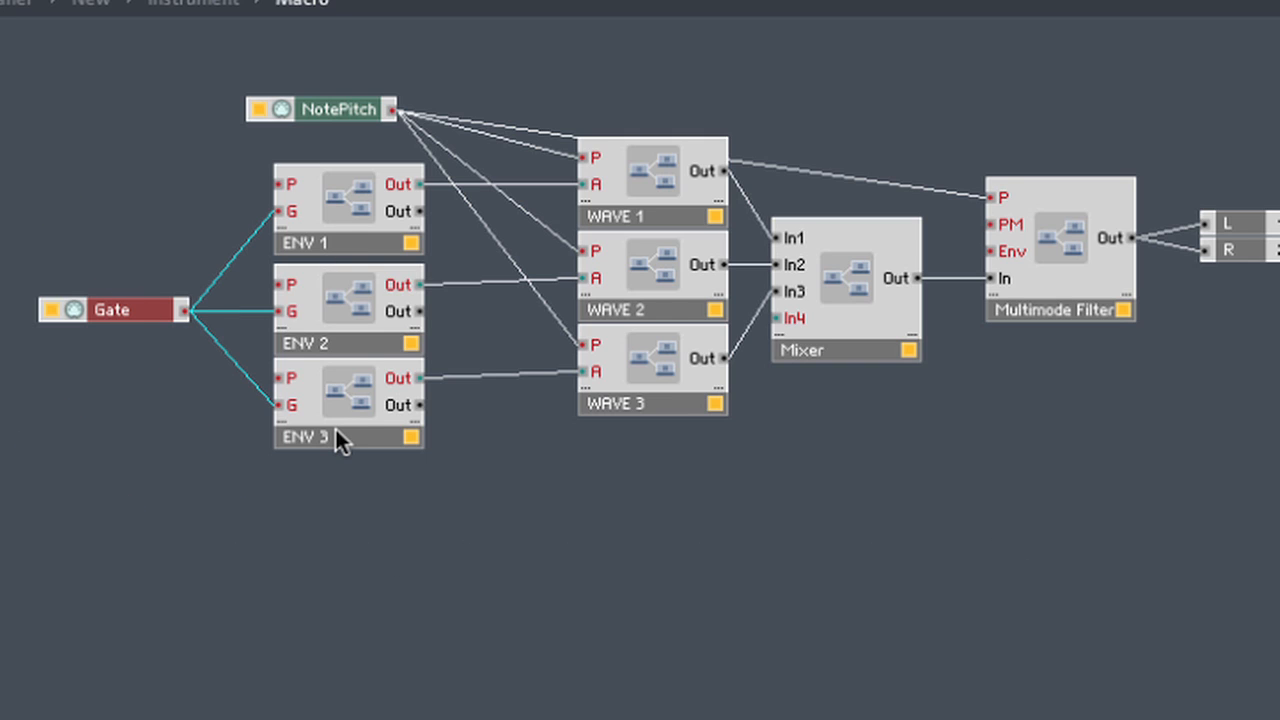
{"action": "mouse_move", "coordinate": [378, 202]}
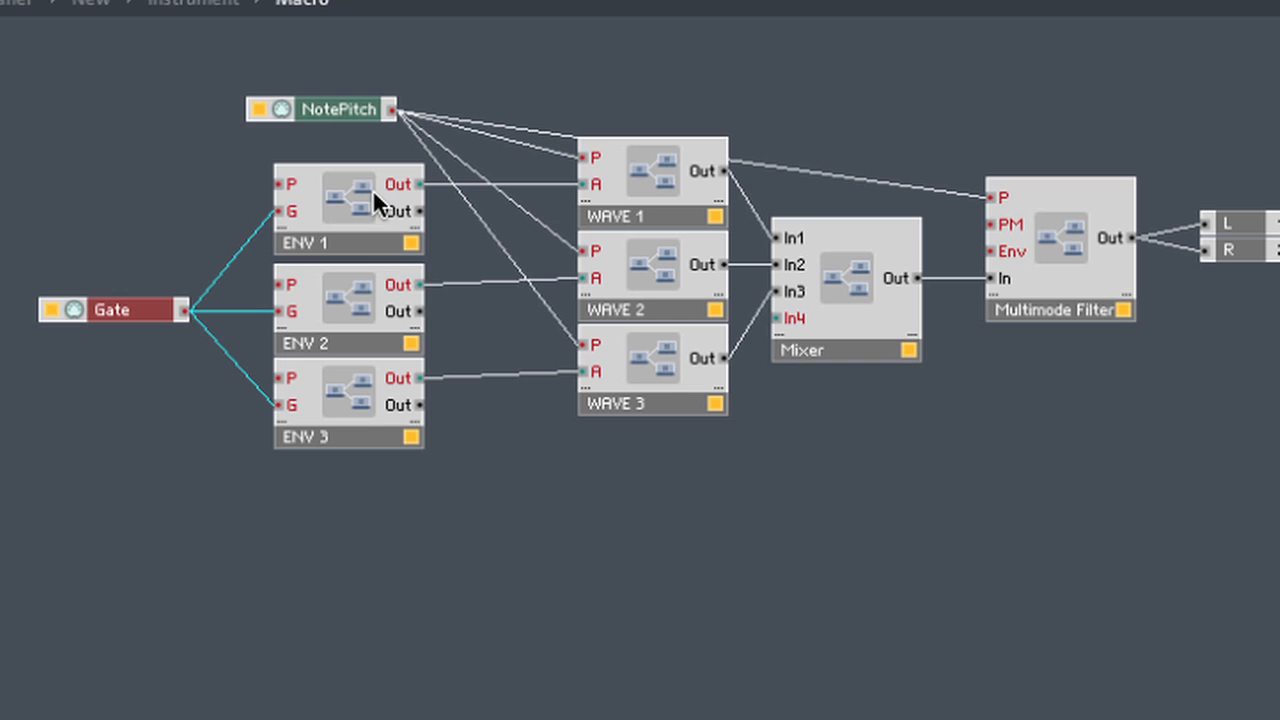
{"action": "mouse_move", "coordinate": [608, 290]}
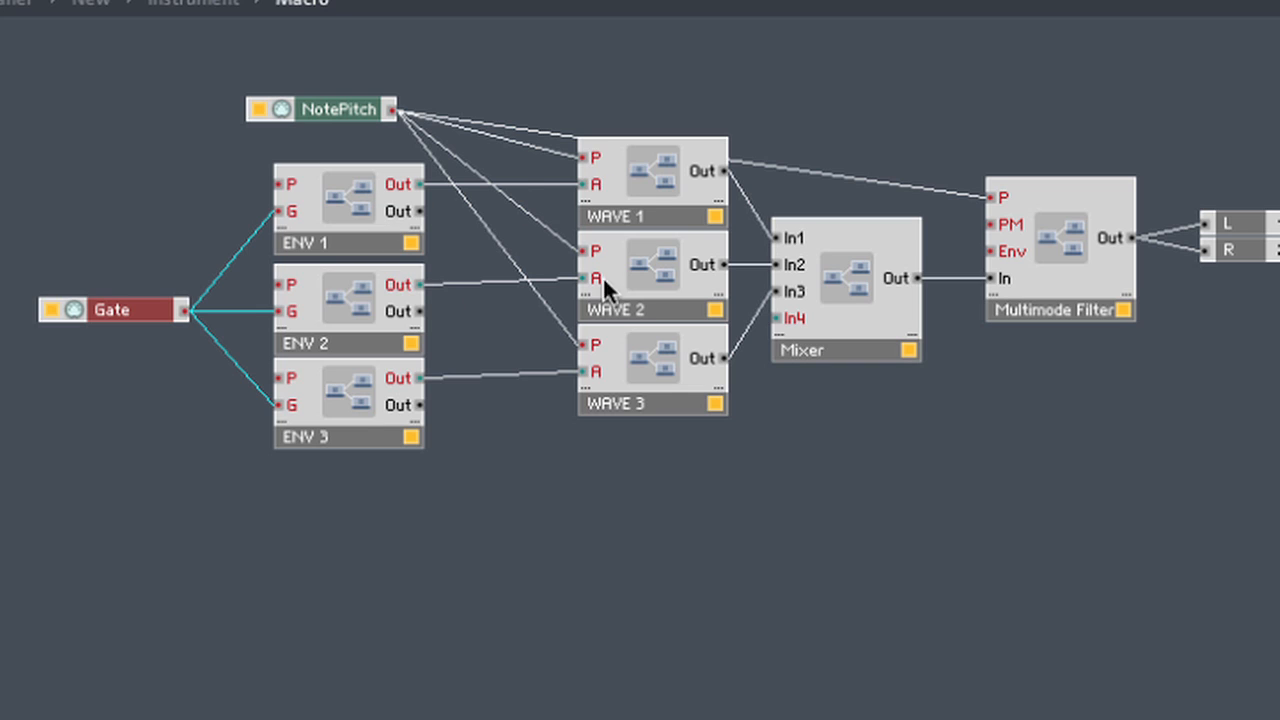
{"action": "mouse_move", "coordinate": [348, 46]}
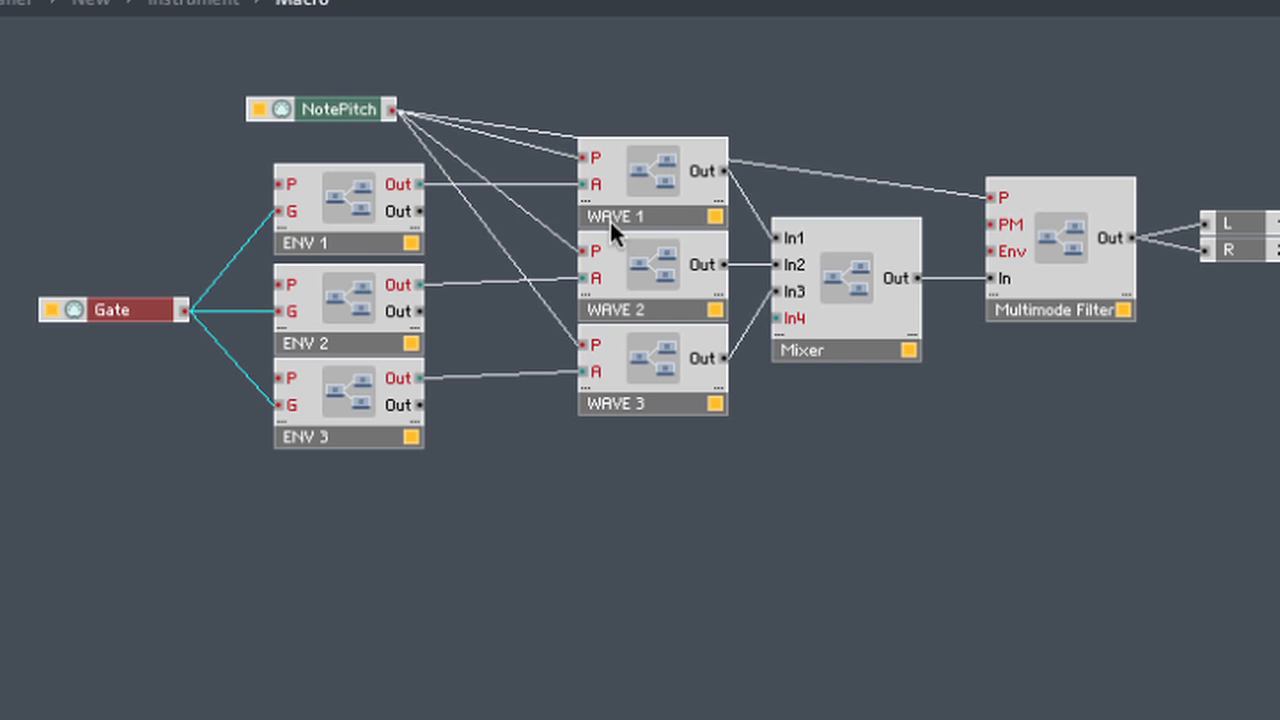
{"action": "mouse_move", "coordinate": [716, 178]}
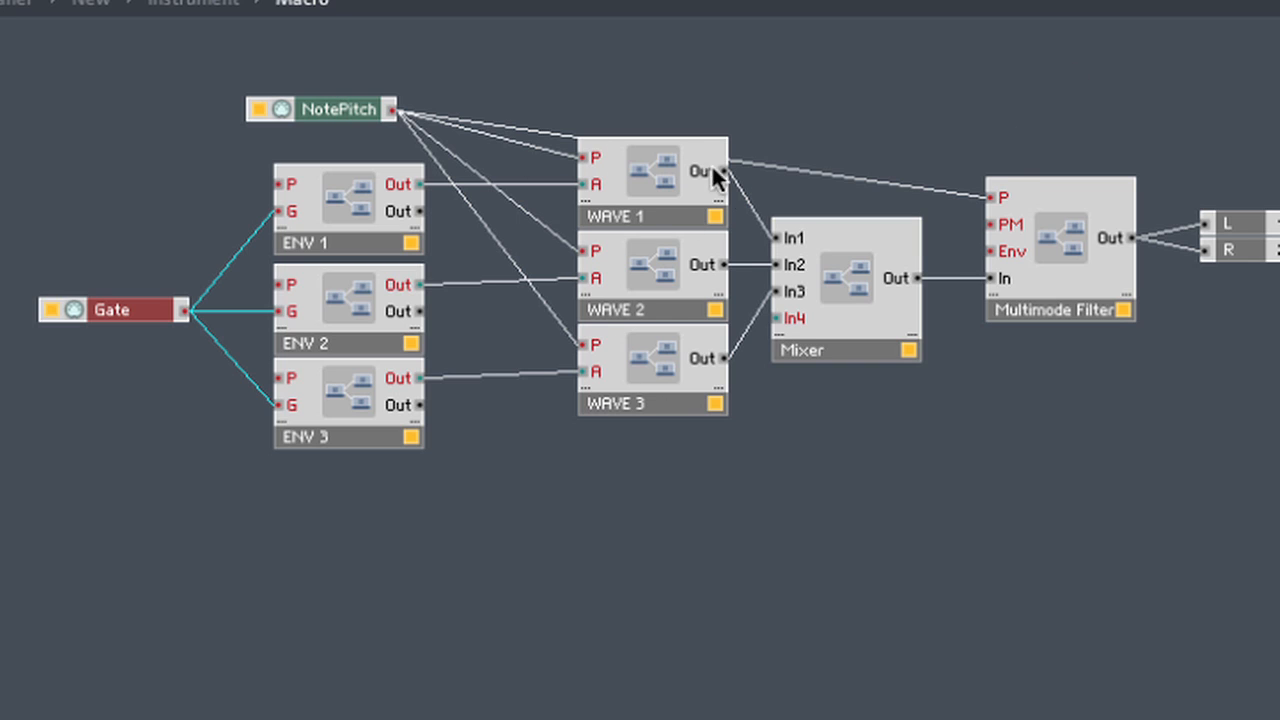
{"action": "mouse_move", "coordinate": [848, 288]}
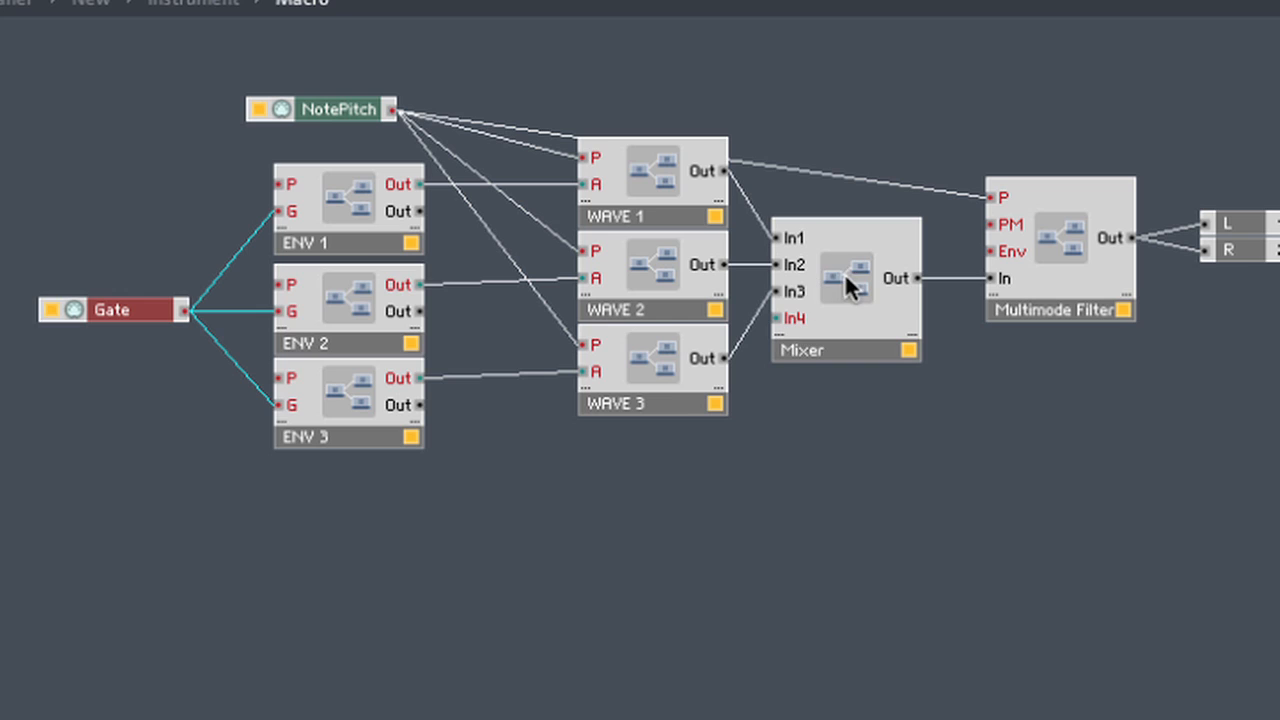
{"action": "mouse_move", "coordinate": [1058, 292]}
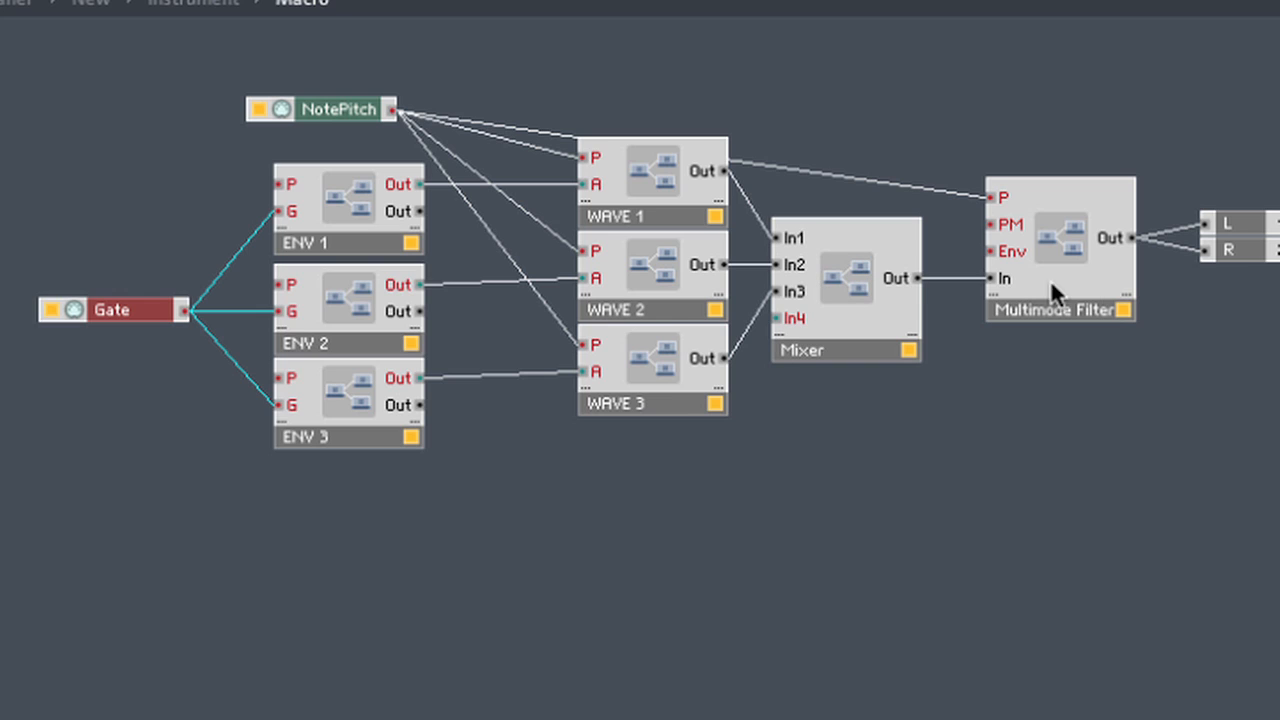
{"action": "mouse_move", "coordinate": [1200, 272]}
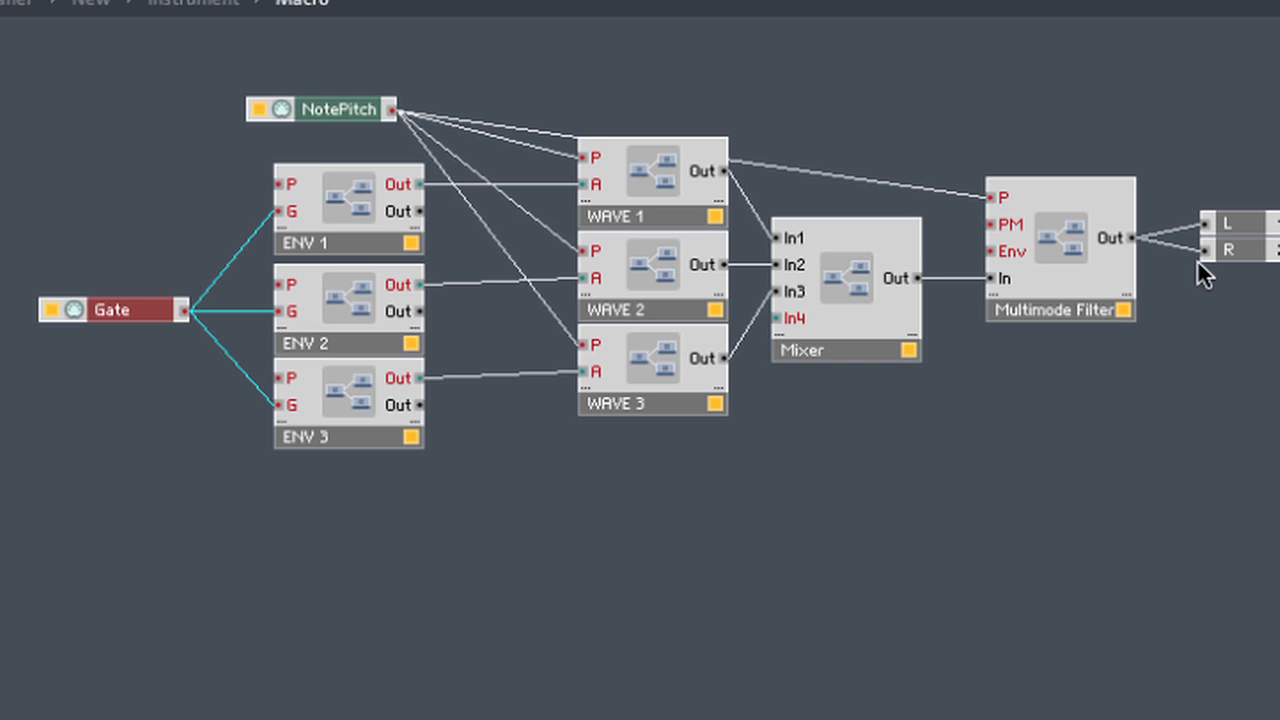
{"action": "mouse_move", "coordinate": [322, 482]}
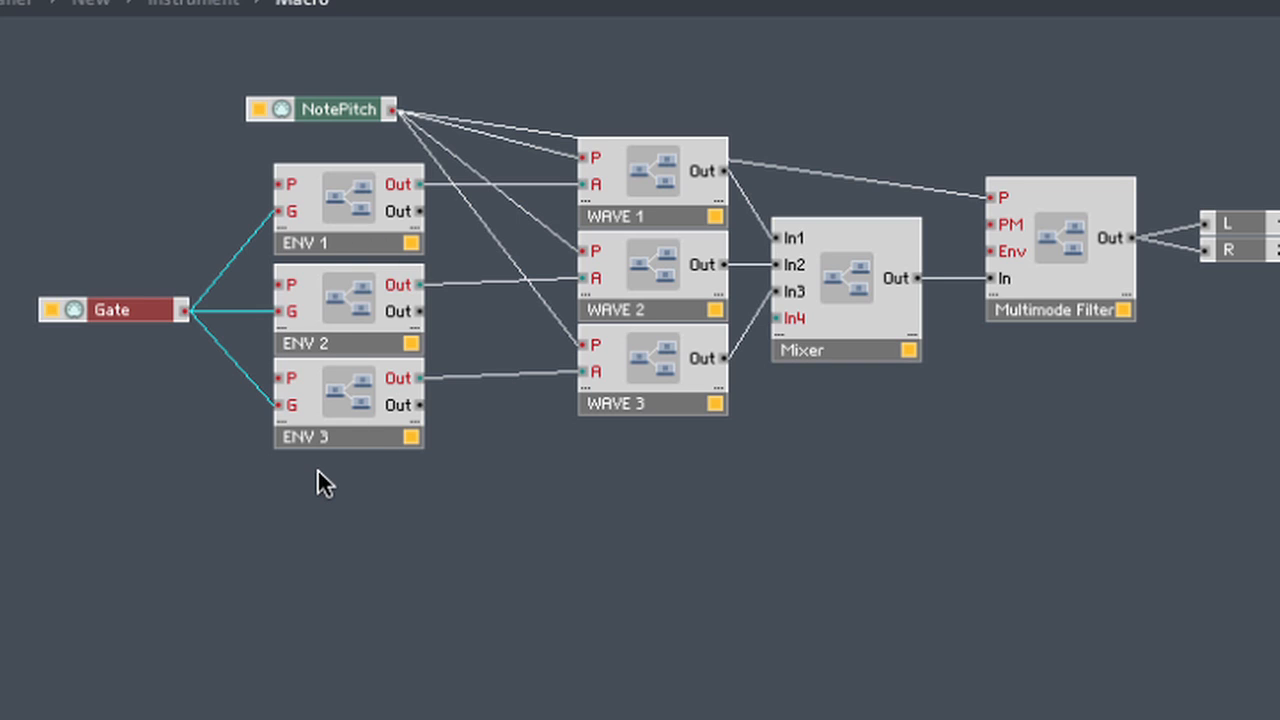
{"action": "mouse_move", "coordinate": [430, 204]}
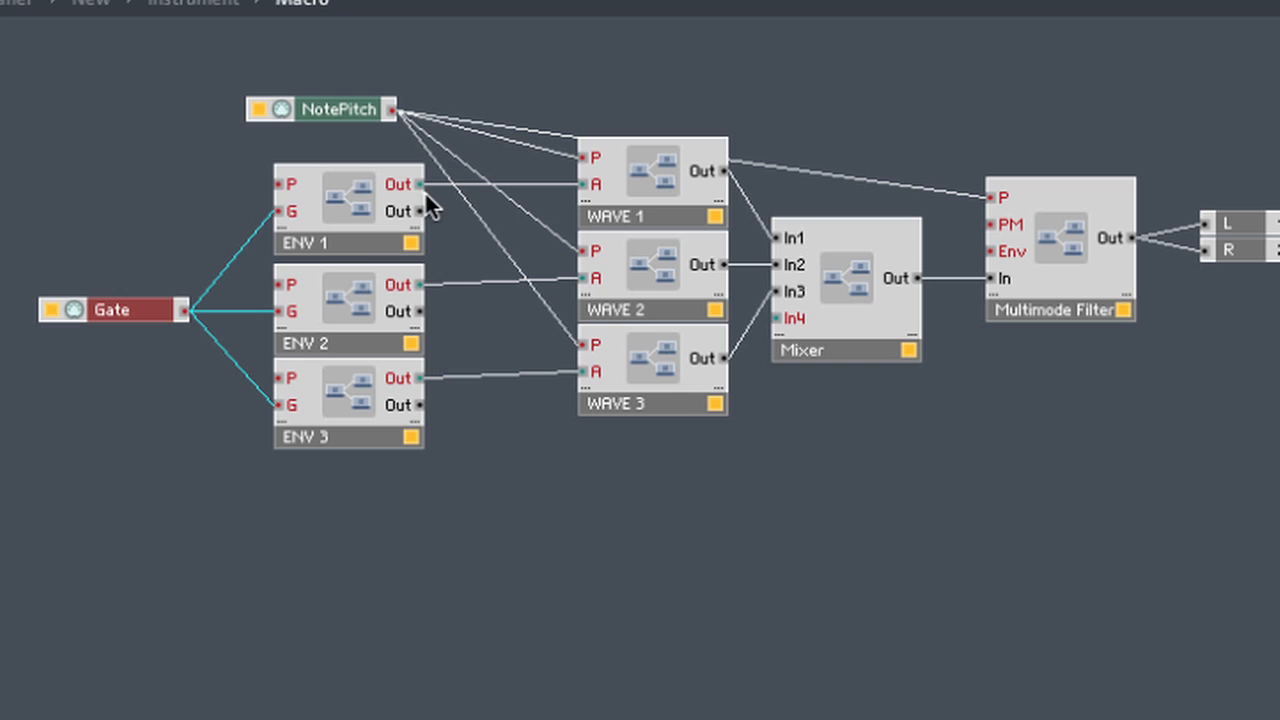
{"action": "mouse_move", "coordinate": [584, 200]}
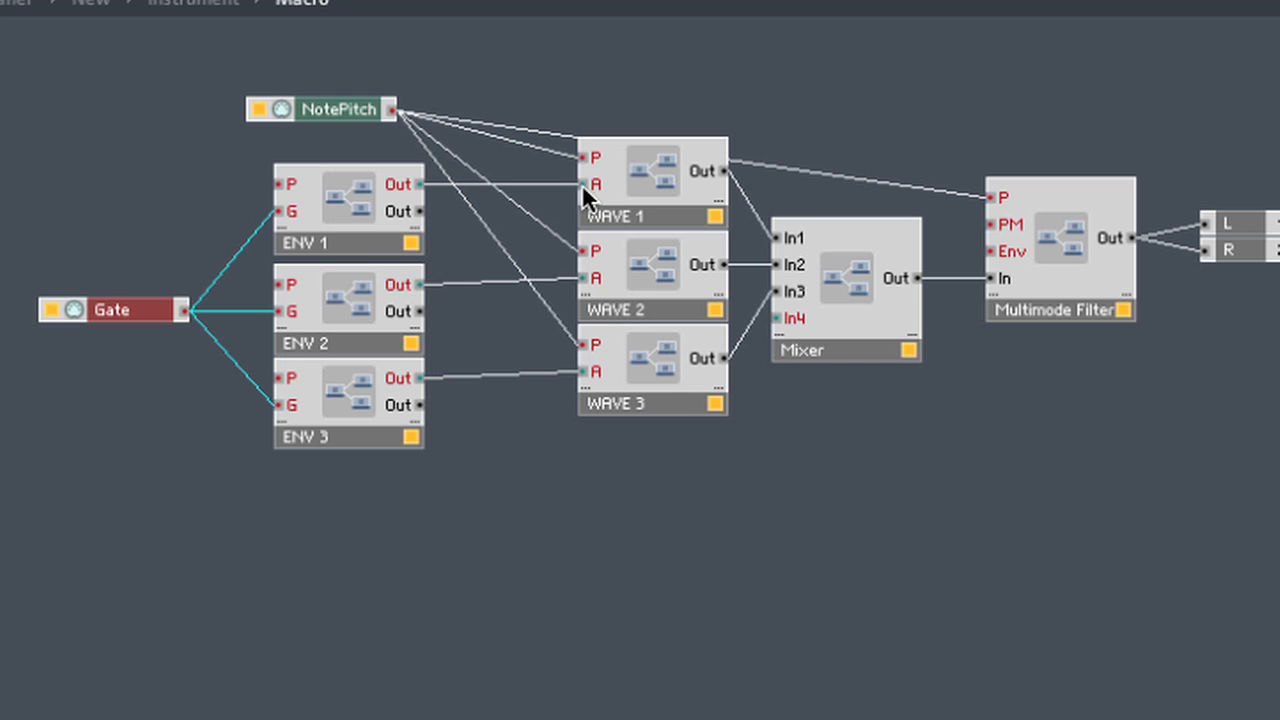
{"action": "mouse_move", "coordinate": [622, 388]}
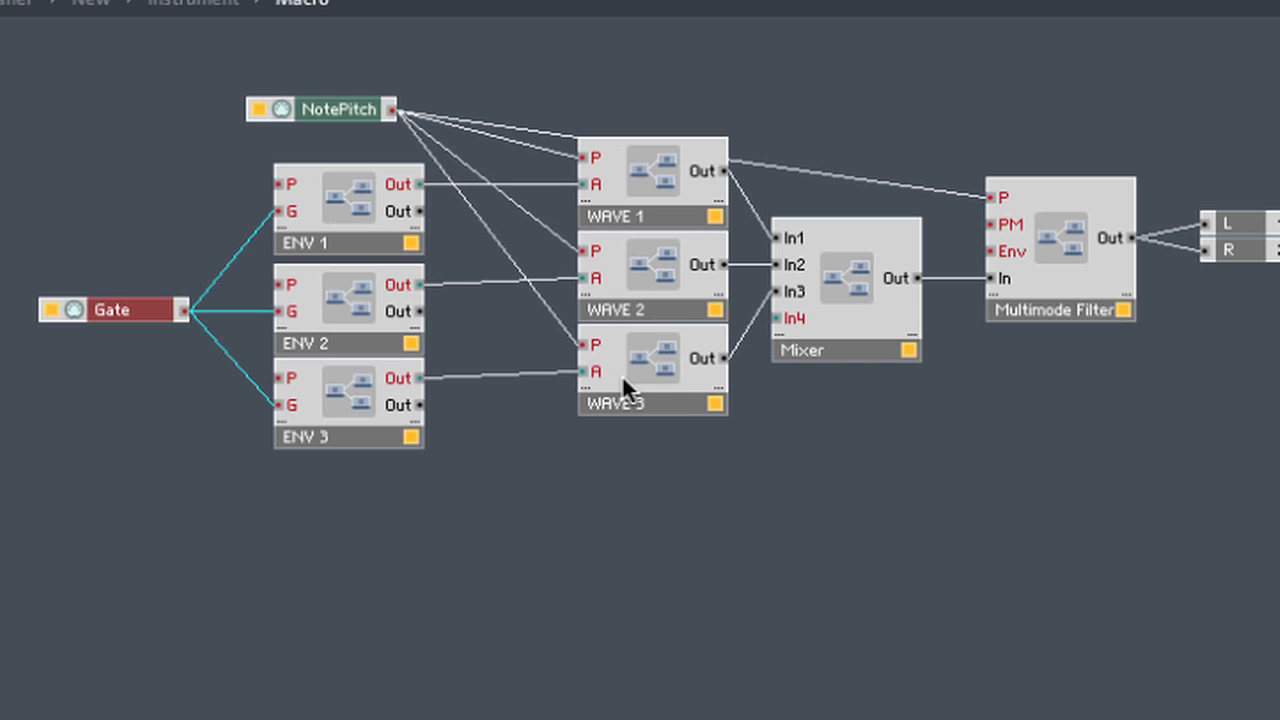
{"action": "mouse_move", "coordinate": [550, 206]}
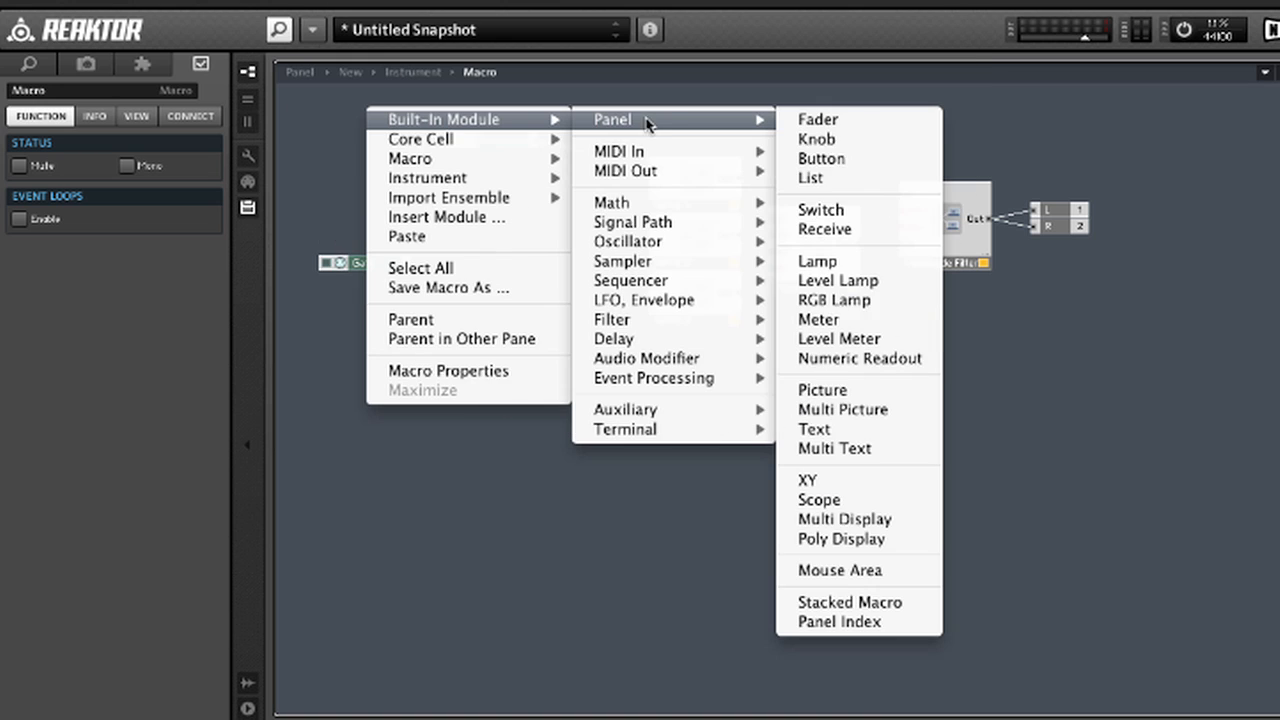
{"action": "left_click", "coordinate": [848, 600]}
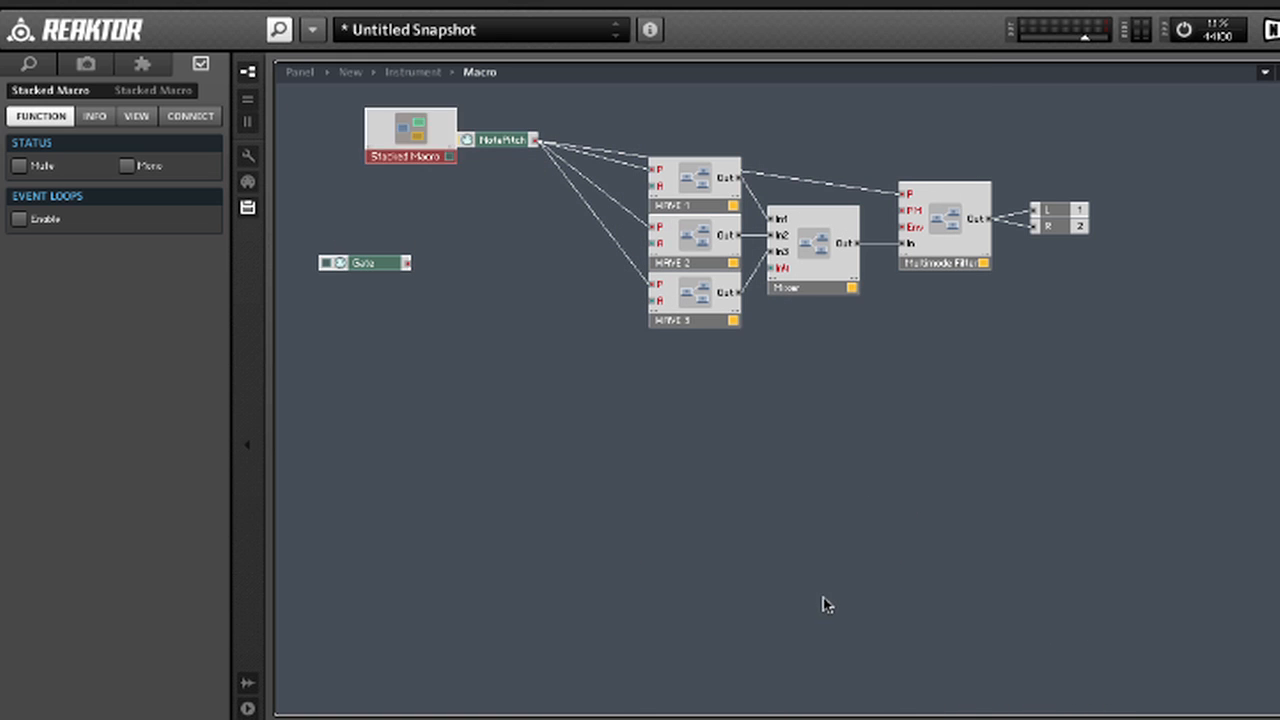
{"action": "right_click", "coordinate": [560, 136]}
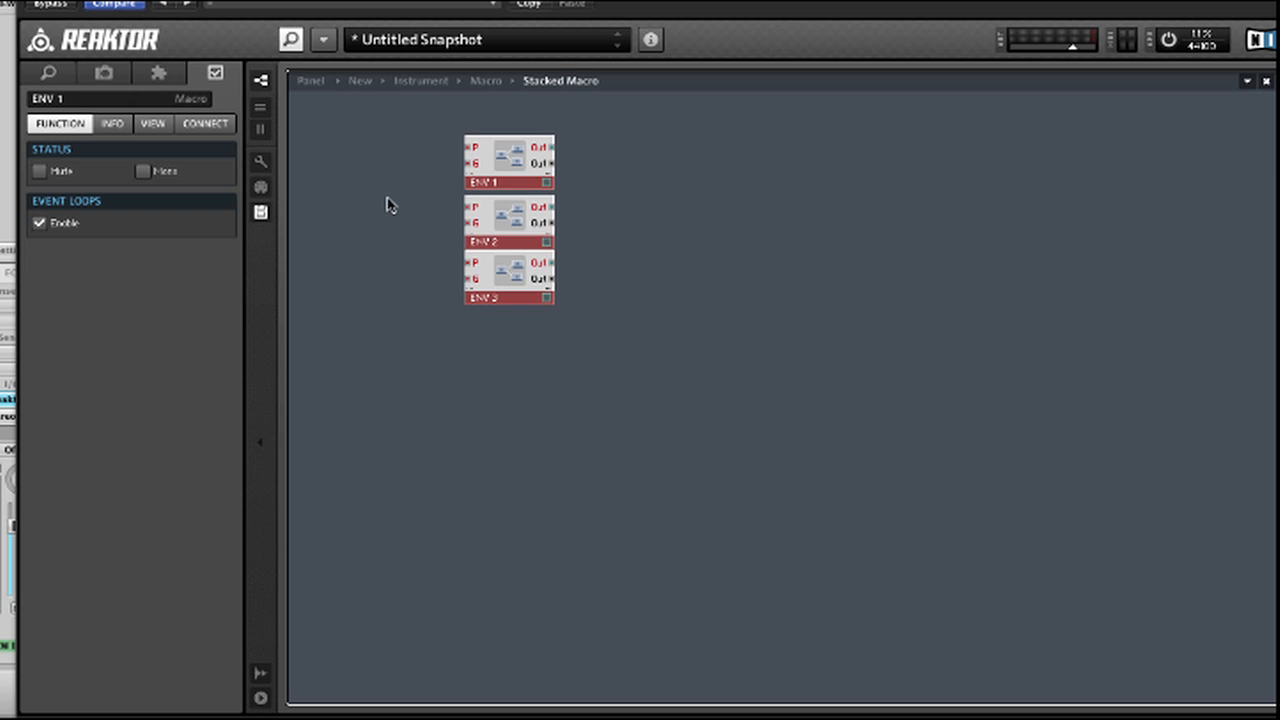
{"action": "mouse_move", "coordinate": [364, 184]}
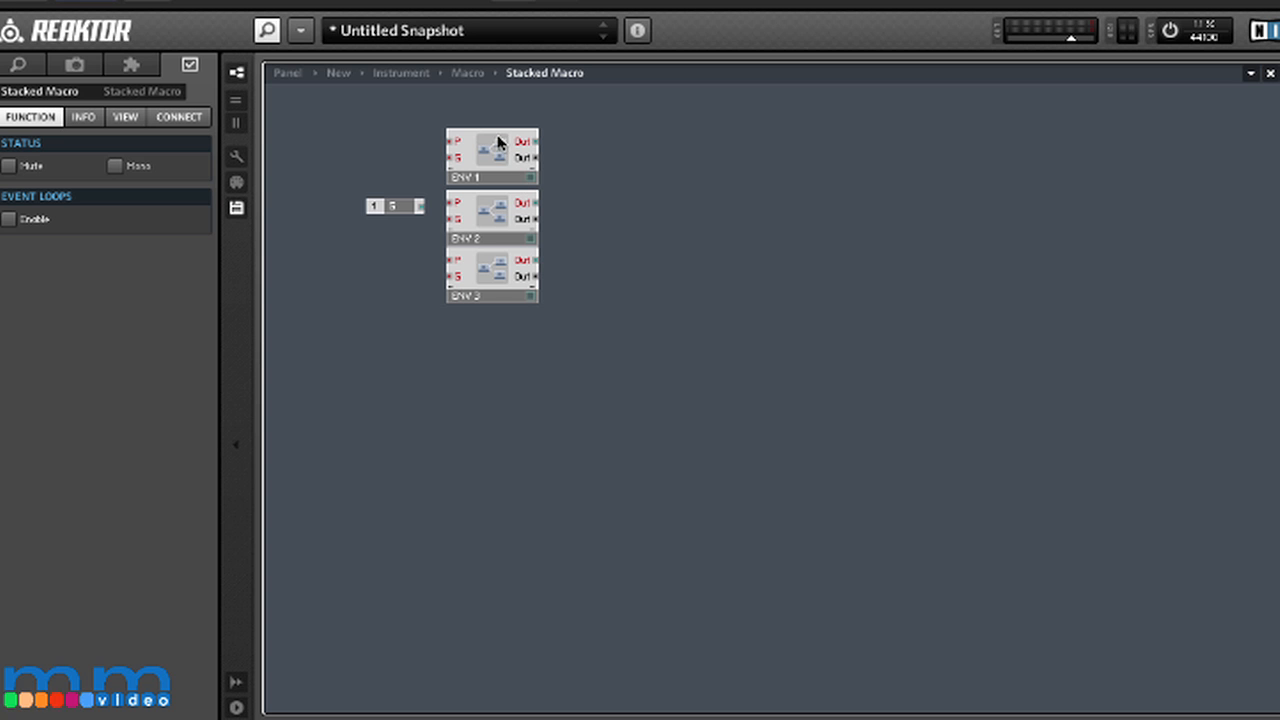
{"action": "mouse_move", "coordinate": [574, 142]}
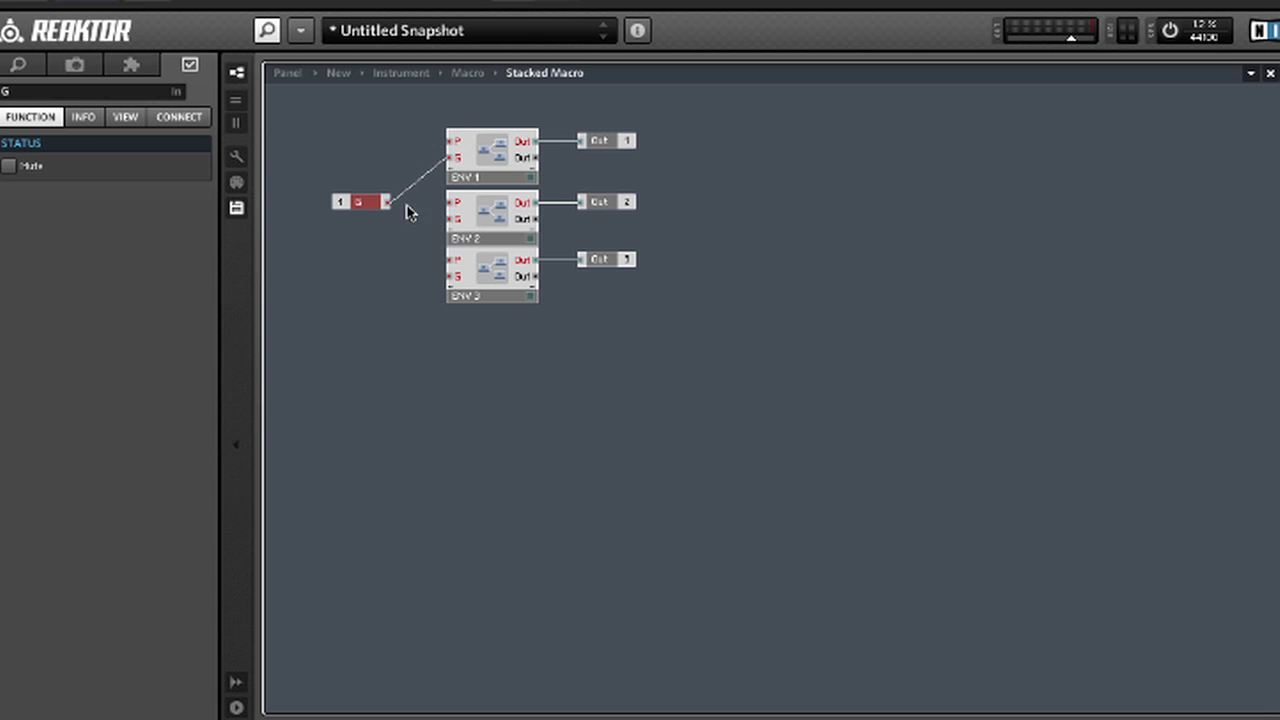
Step: Wire the Stacked Macro's gate input into the ENV 1–3 envelope macros
{"action": "left_click_drag", "start_coordinate": [388, 200], "coordinate": [456, 278]}
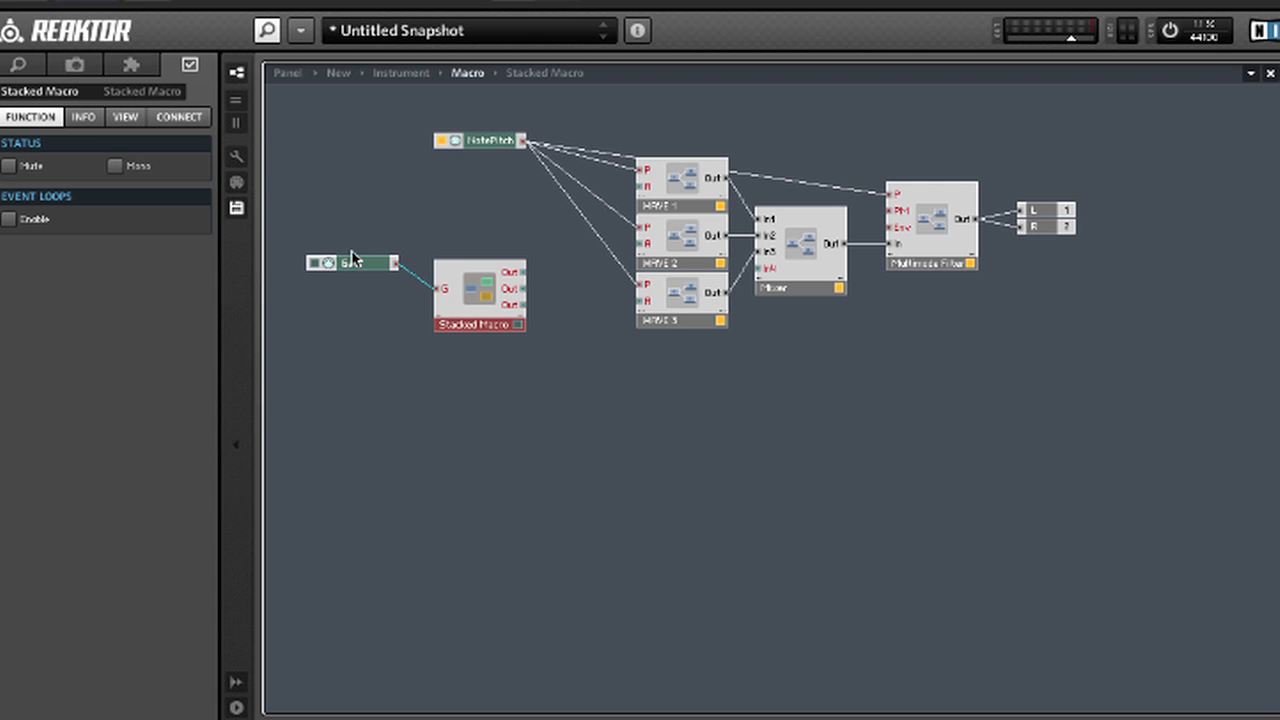
{"action": "mouse_move", "coordinate": [444, 298]}
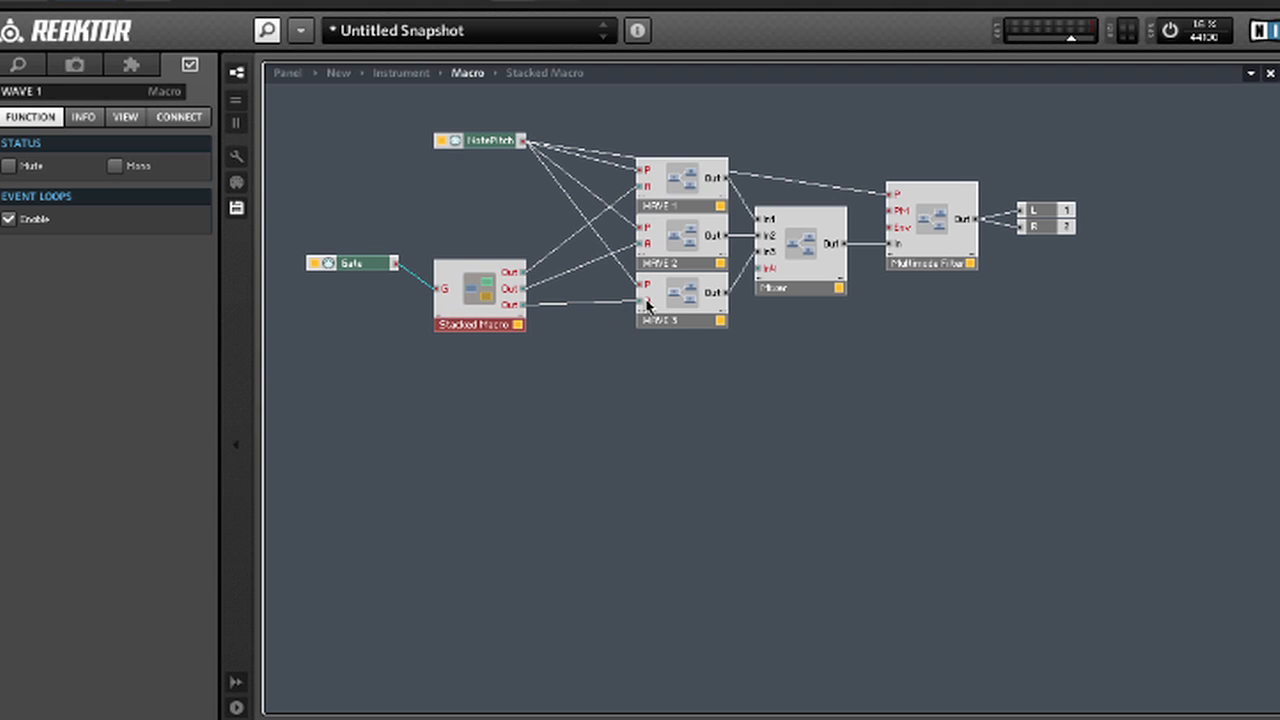
{"action": "mouse_move", "coordinate": [672, 260]}
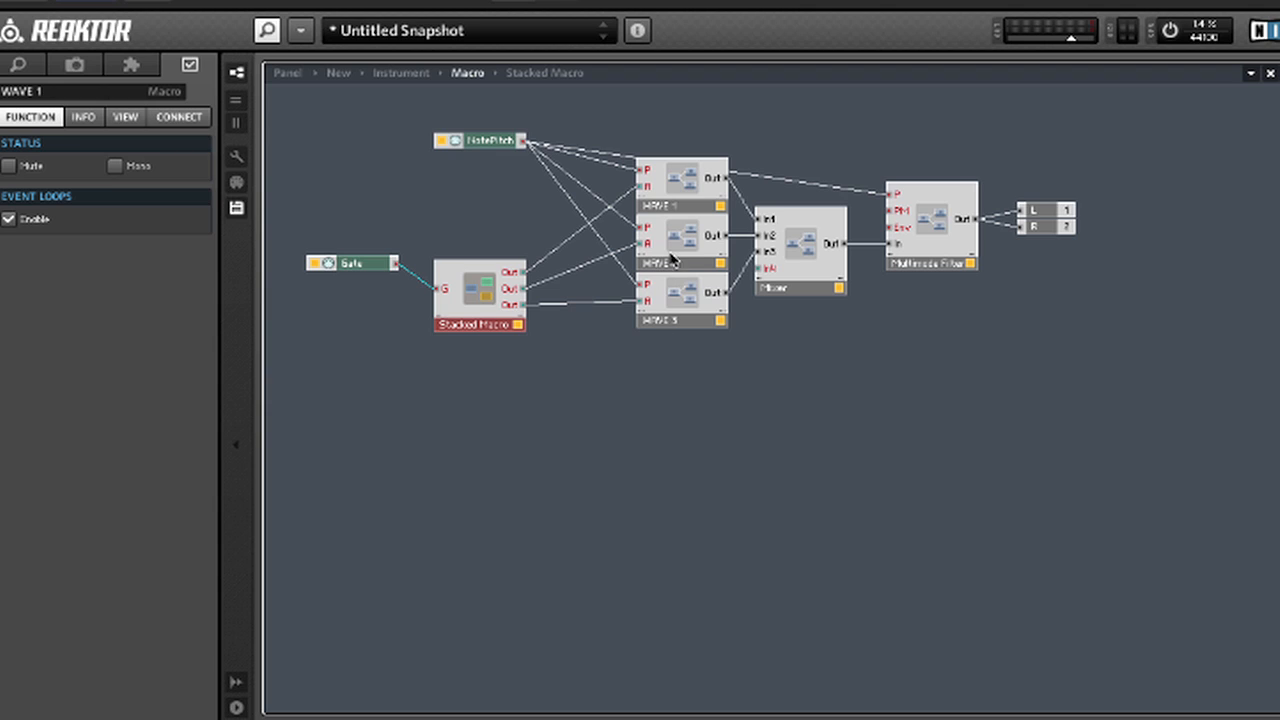
{"action": "mouse_move", "coordinate": [480, 290]}
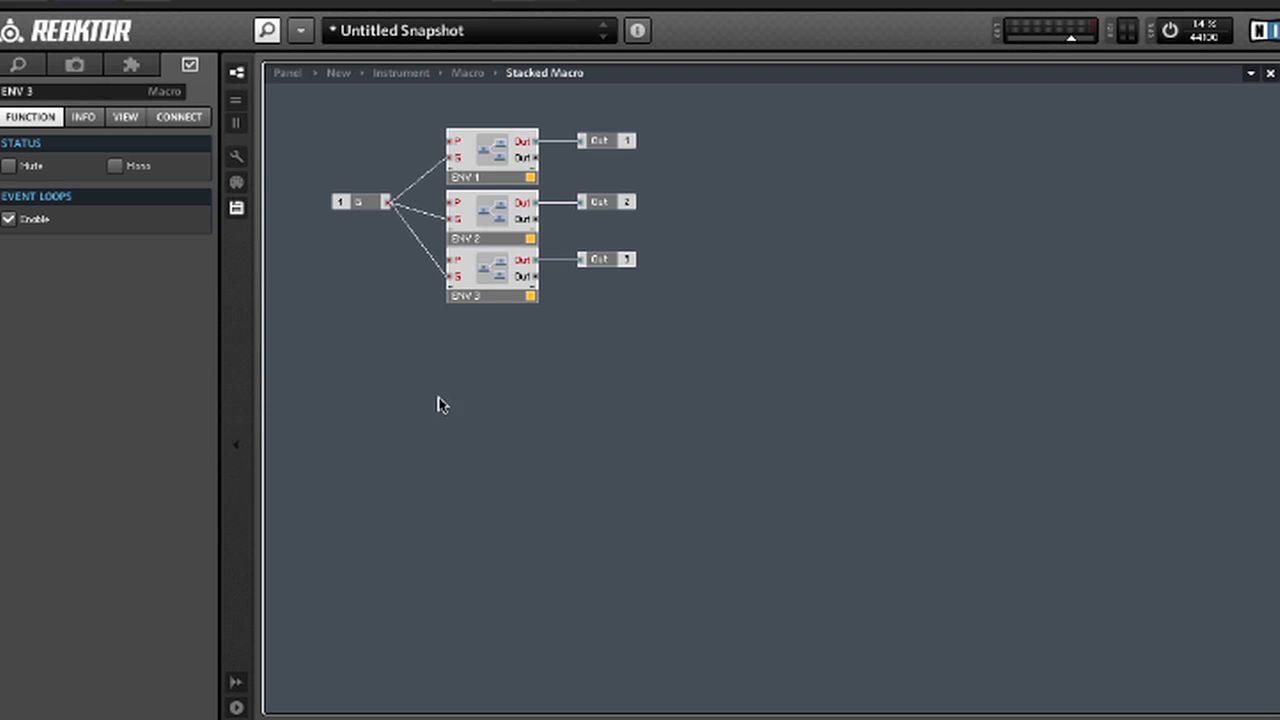
Step: Add a Panel Index module to the Stacked Macro and enable its Bitmap Picture option
{"action": "right_click", "coordinate": [668, 104]}
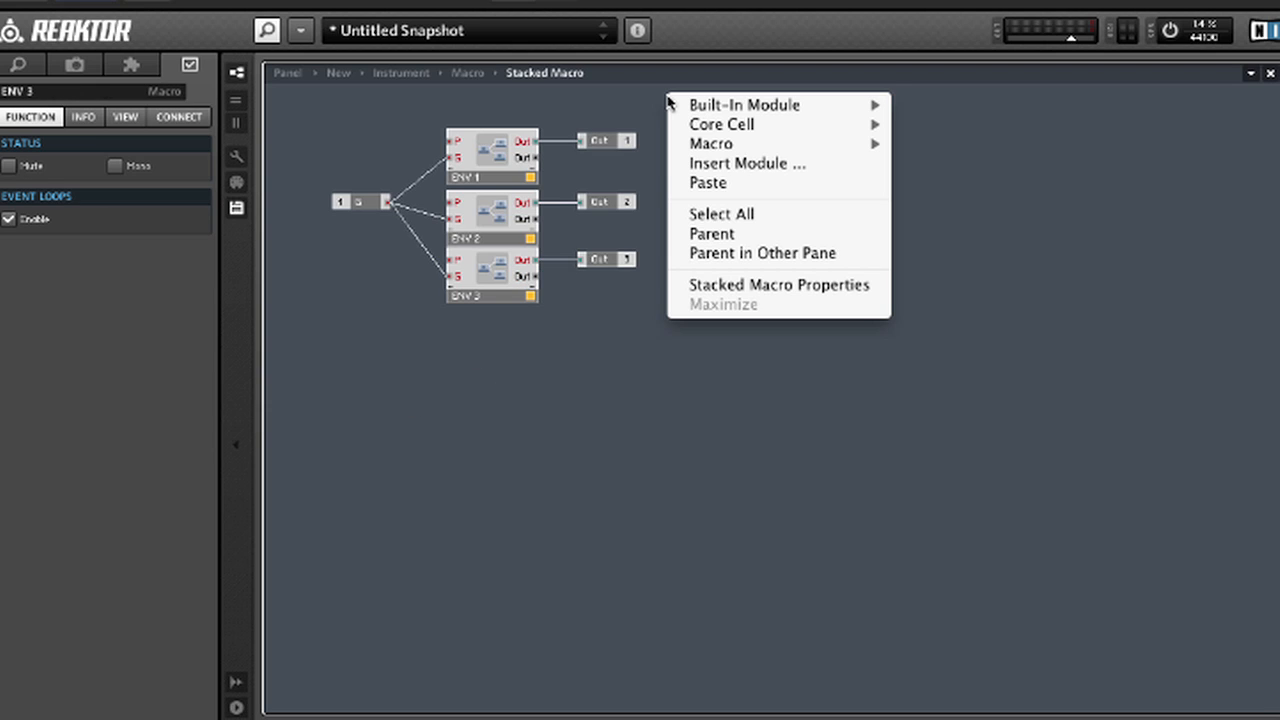
{"action": "mouse_move", "coordinate": [744, 104]}
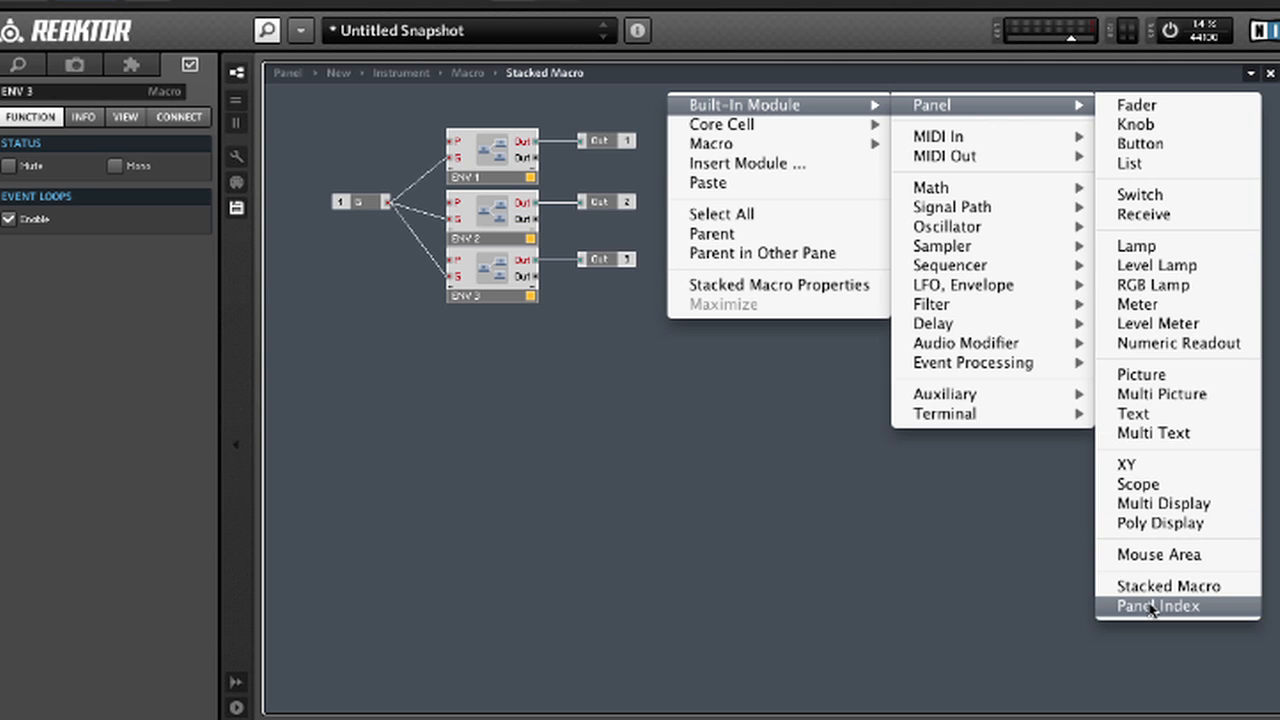
{"action": "left_click", "coordinate": [1156, 606]}
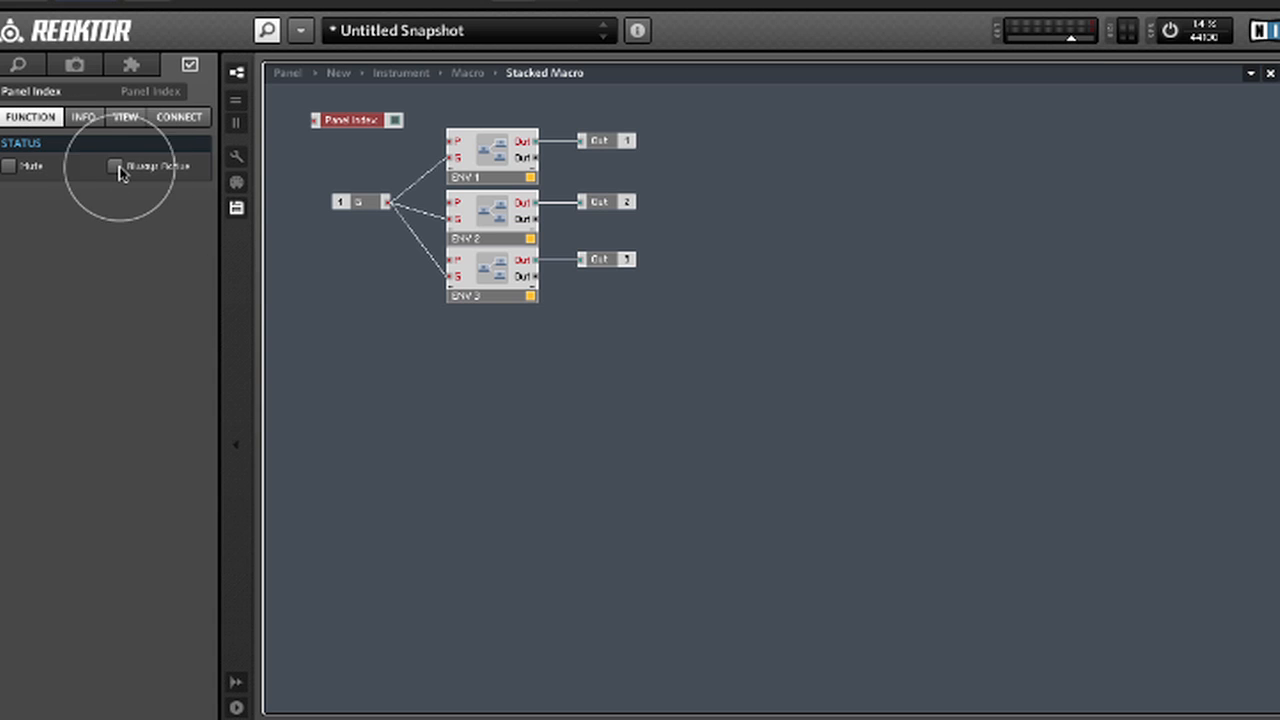
{"action": "left_click", "coordinate": [116, 164]}
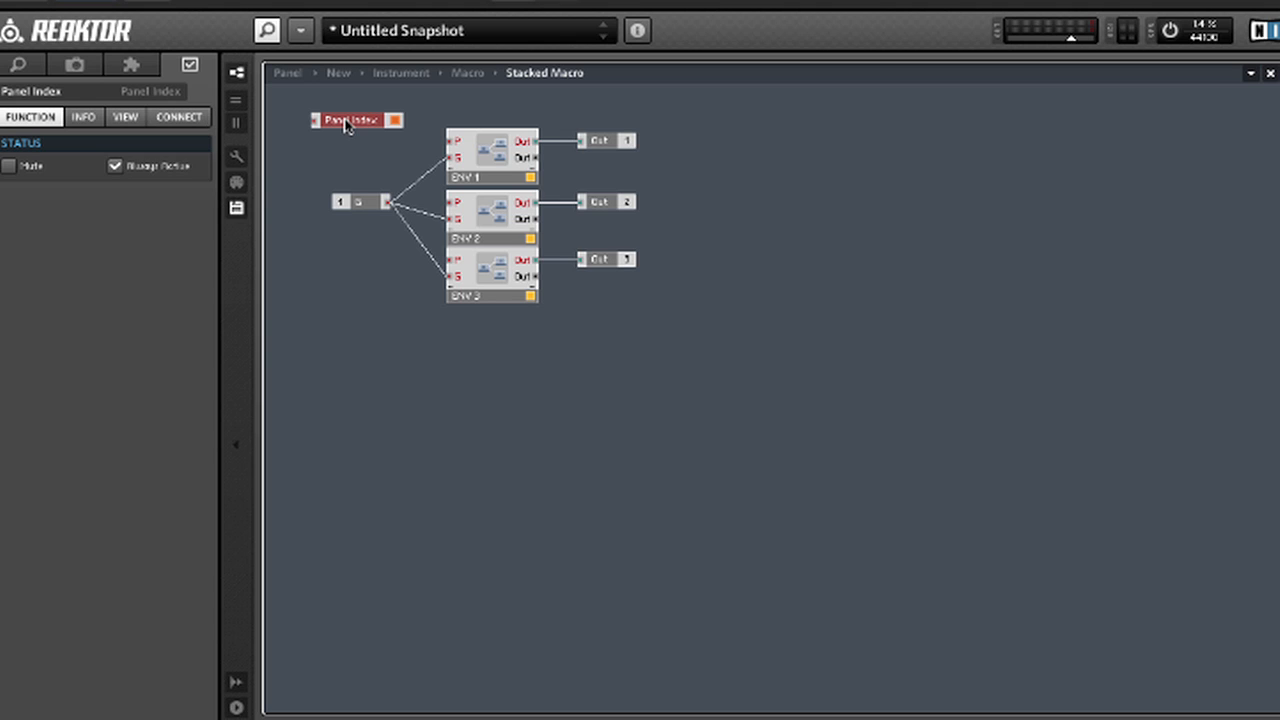
Step: Move the Panel Index lower and add a List panel module to the Stacked Macro
{"action": "left_click_drag", "start_coordinate": [356, 120], "coordinate": [650, 356]}
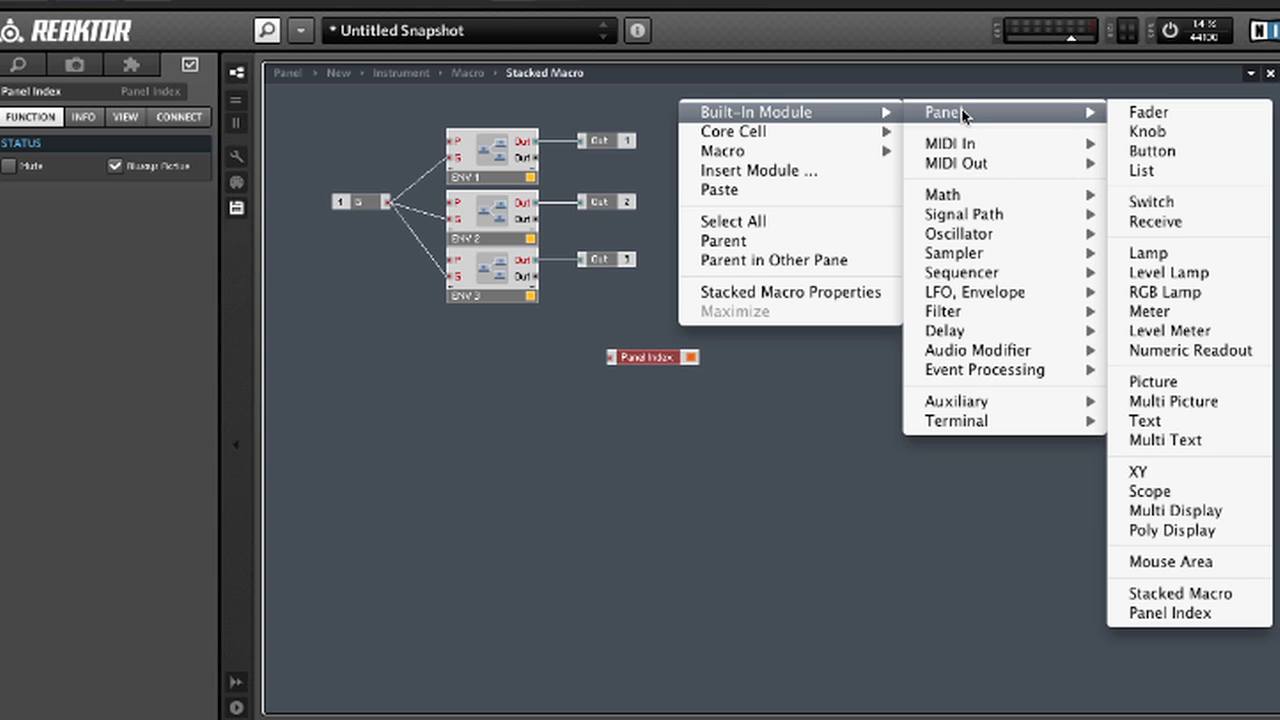
{"action": "mouse_move", "coordinate": [1148, 172]}
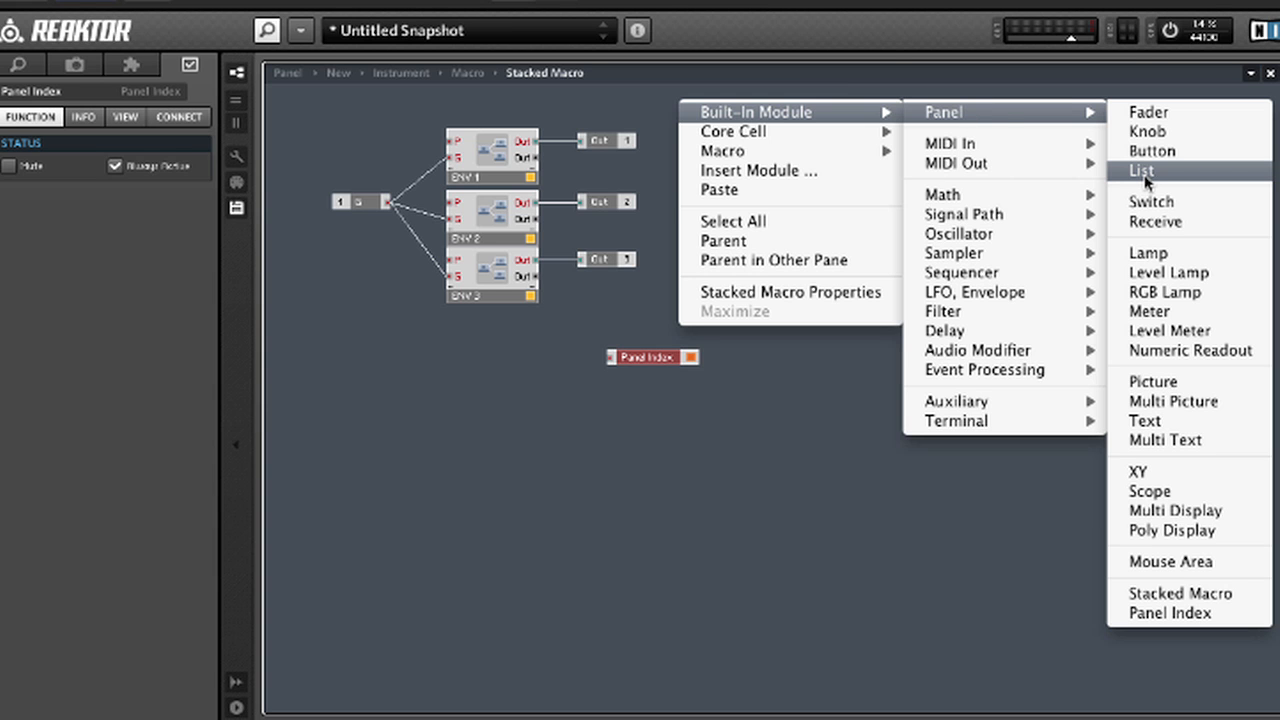
{"action": "left_click", "coordinate": [1140, 172]}
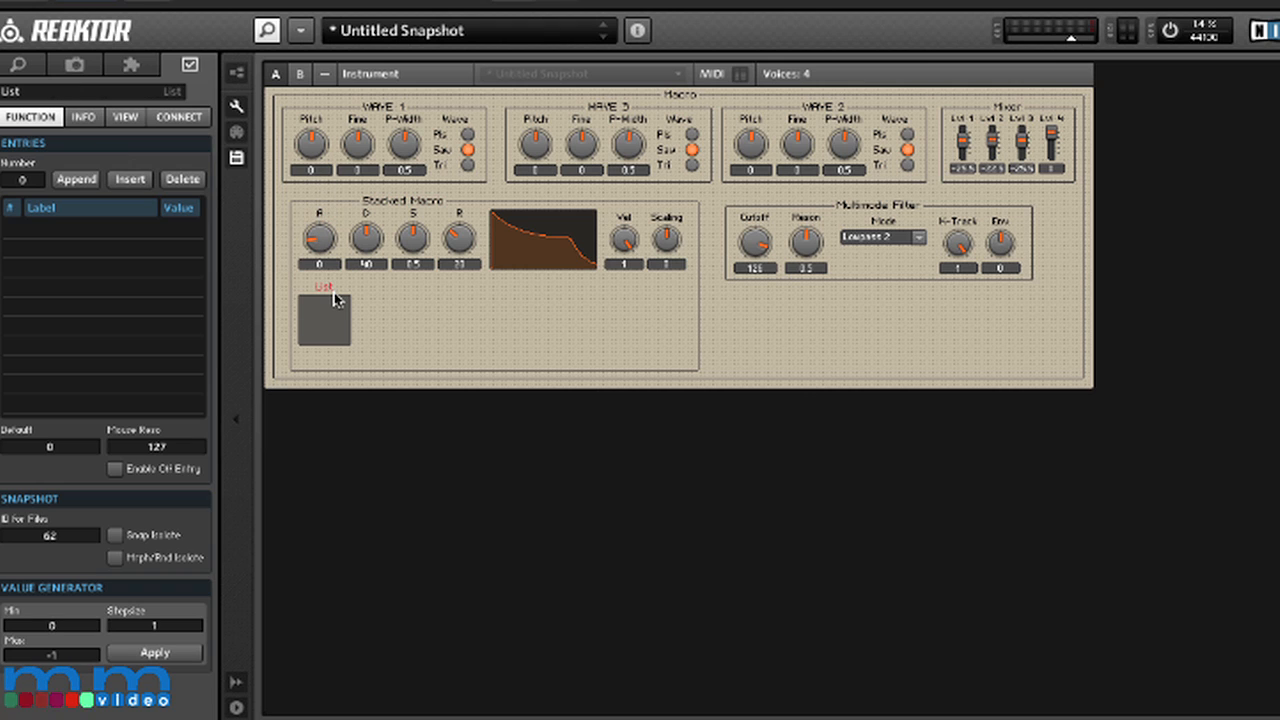
{"action": "mouse_move", "coordinate": [406, 270]}
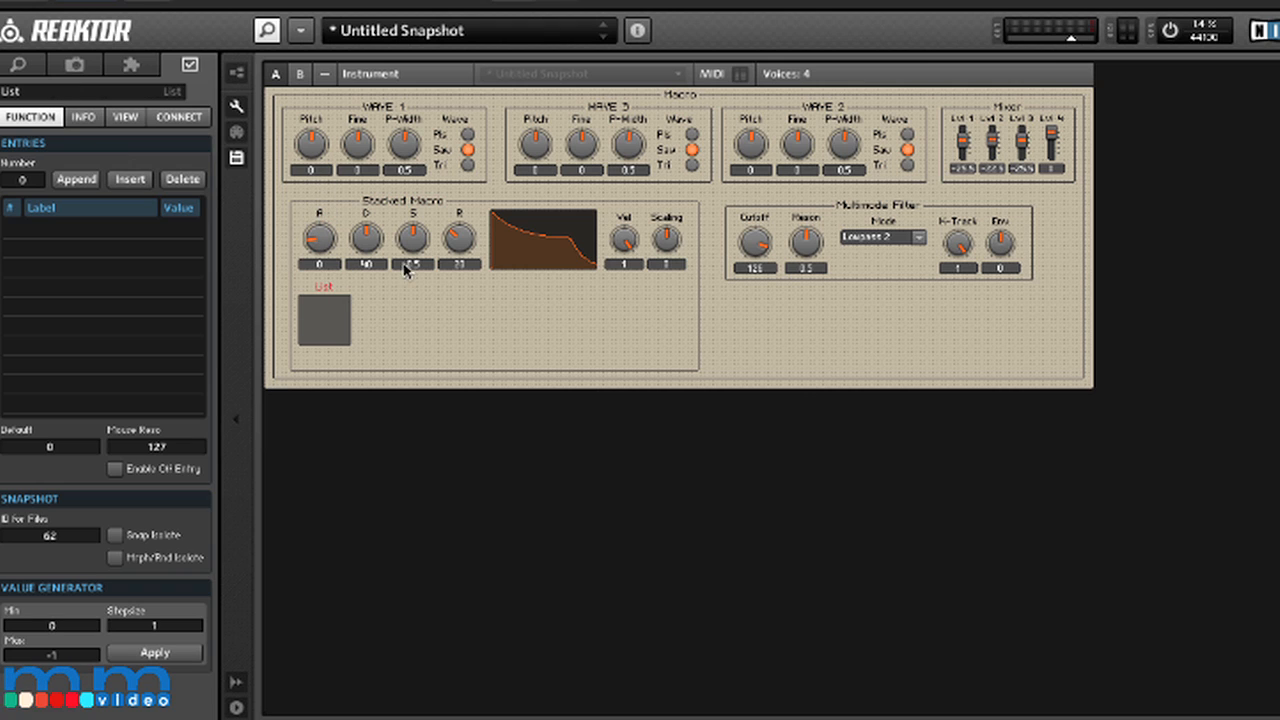
{"action": "mouse_move", "coordinate": [324, 340]}
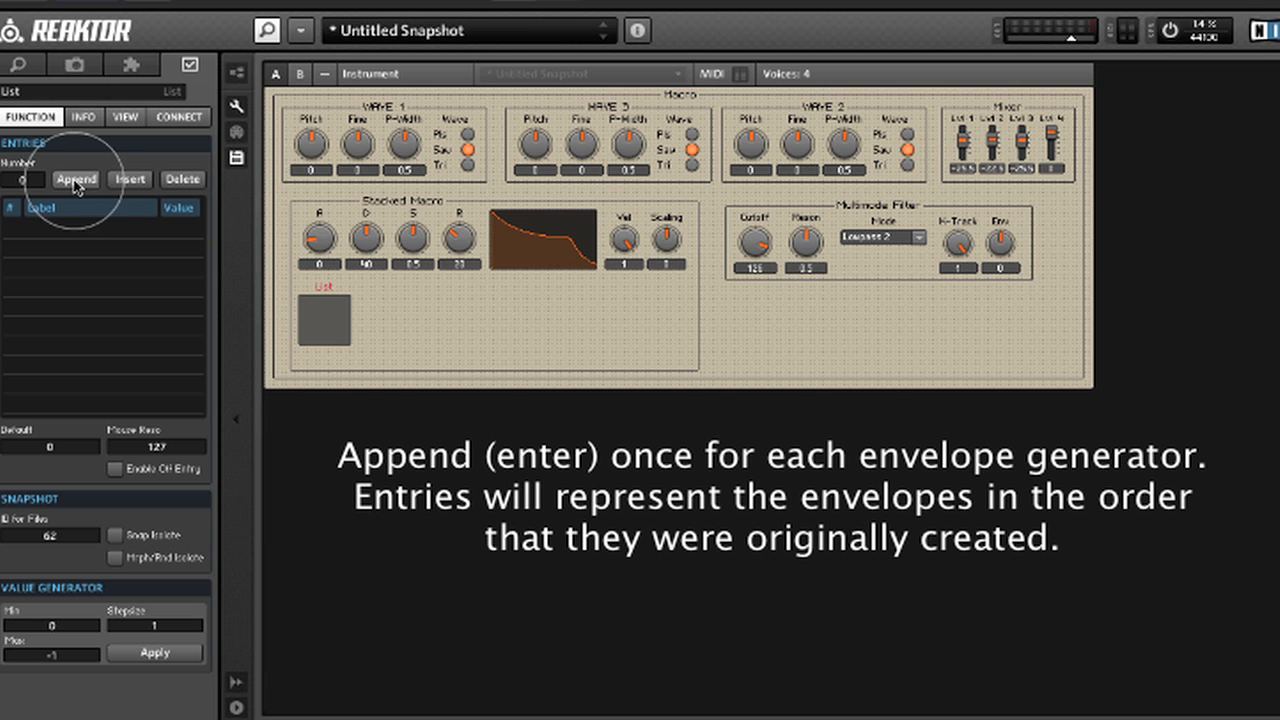
Step: Append three List entries, one for each of ENV 1, ENV 2 and ENV 3
{"action": "left_click", "coordinate": [76, 180]}
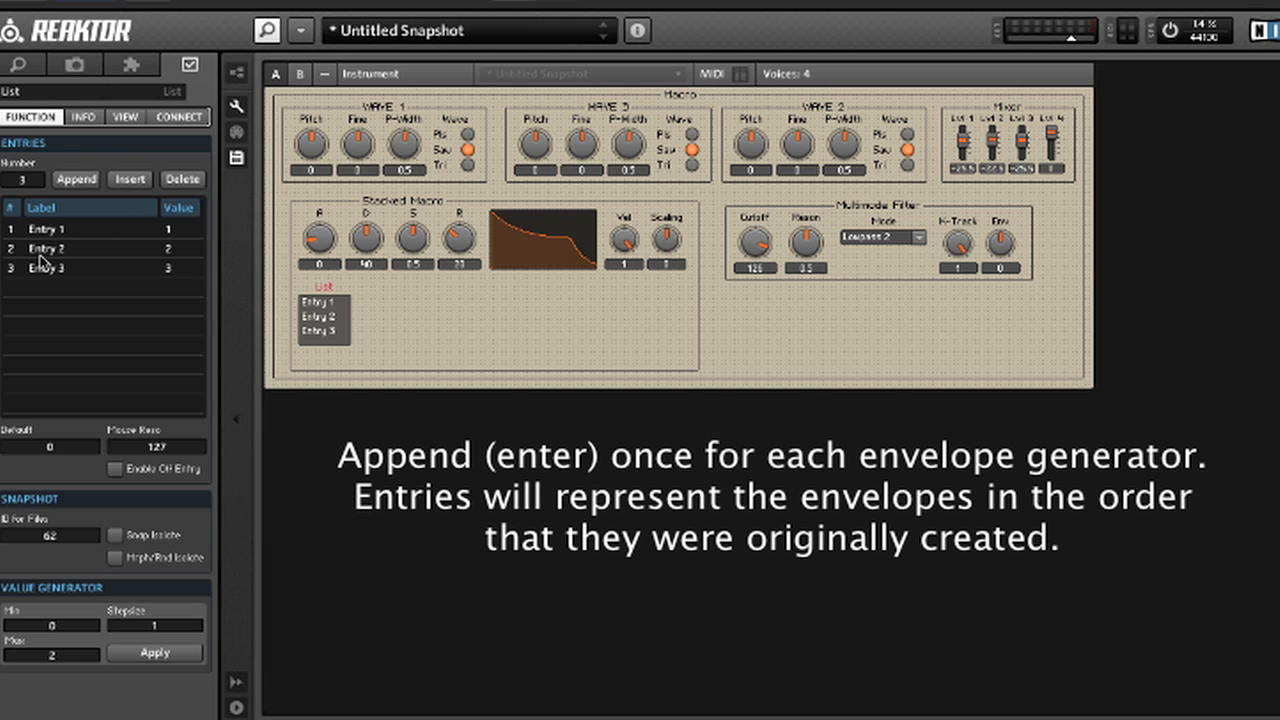
{"action": "mouse_move", "coordinate": [140, 240]}
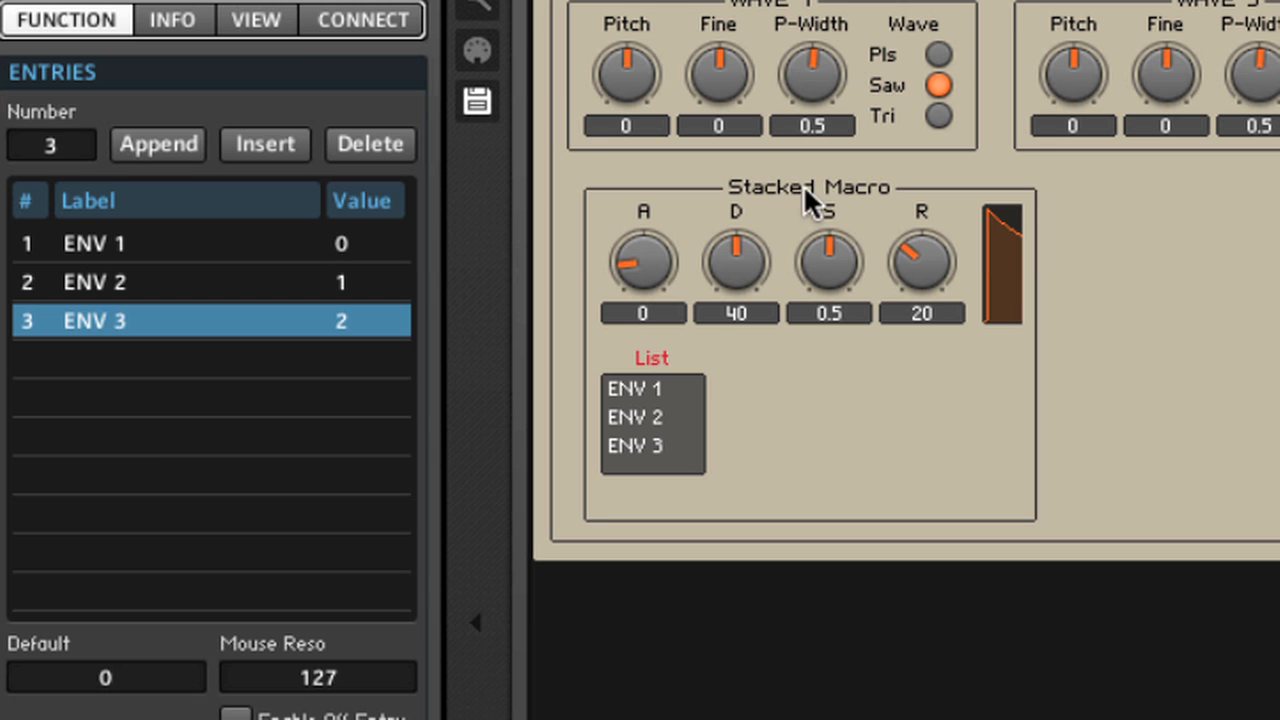
{"action": "mouse_move", "coordinate": [1244, 296]}
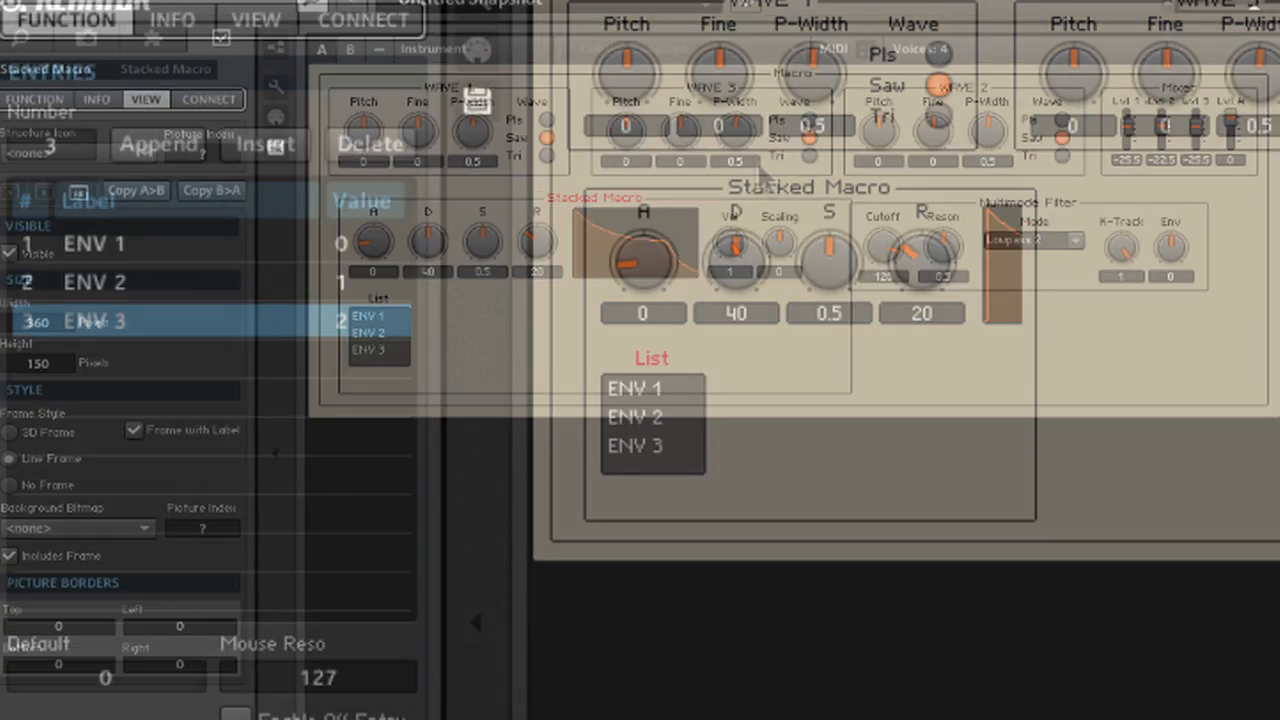
Step: Show the Stacked Macro's VIEW properties in the side panel
{"action": "left_click", "coordinate": [226, 28]}
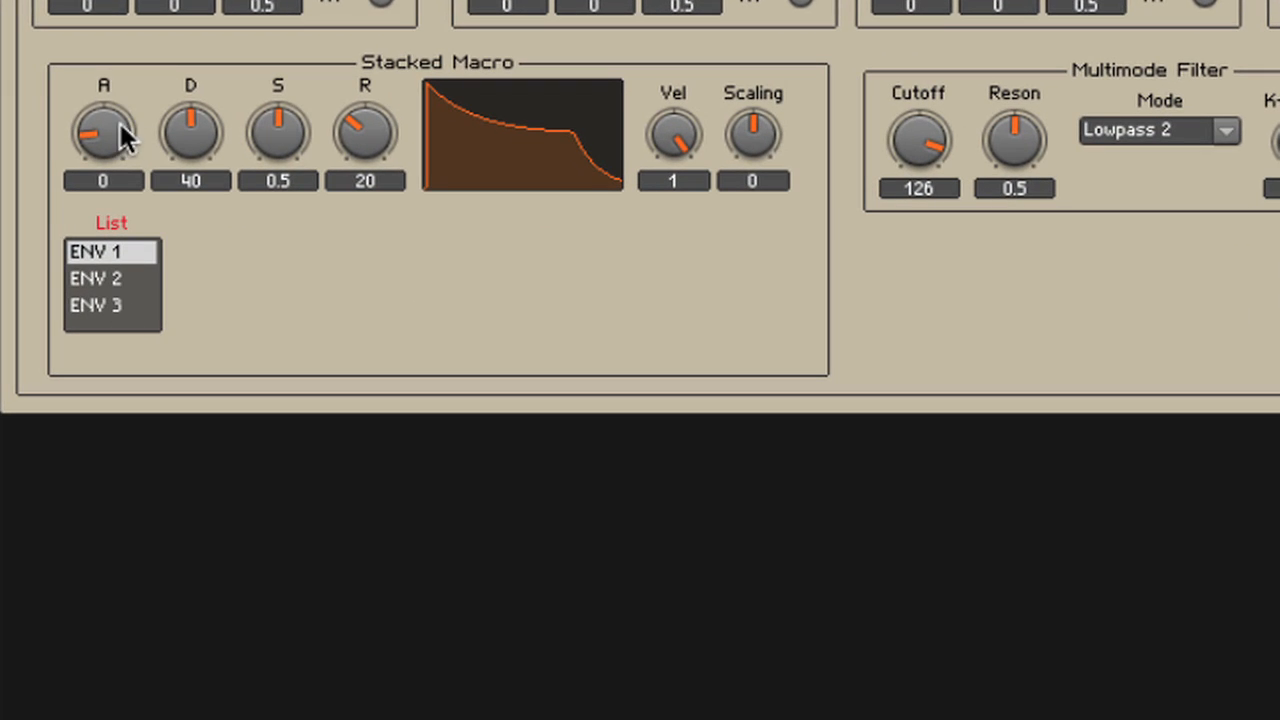
Step: Raise ENV 1's decay to 91, then select ENV 3 in the List to show its own settings
{"action": "left_click_drag", "start_coordinate": [190, 130], "coordinate": [200, 100]}
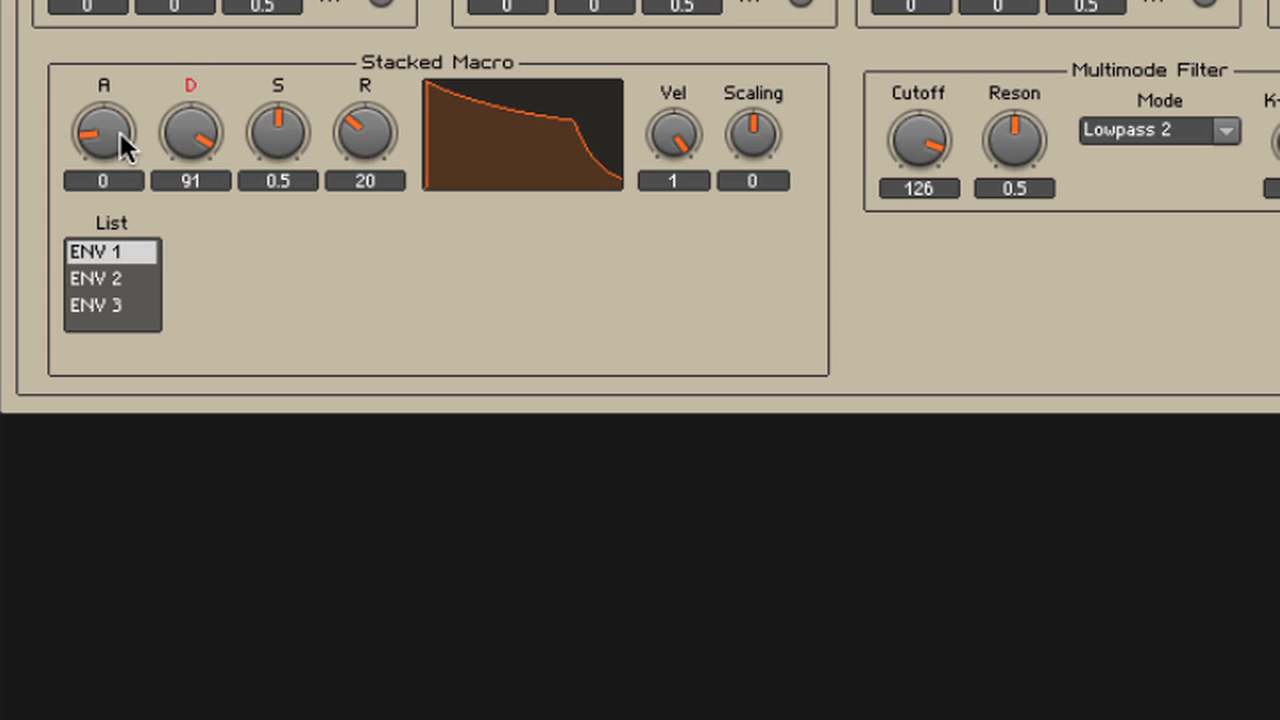
{"action": "left_click", "coordinate": [96, 278]}
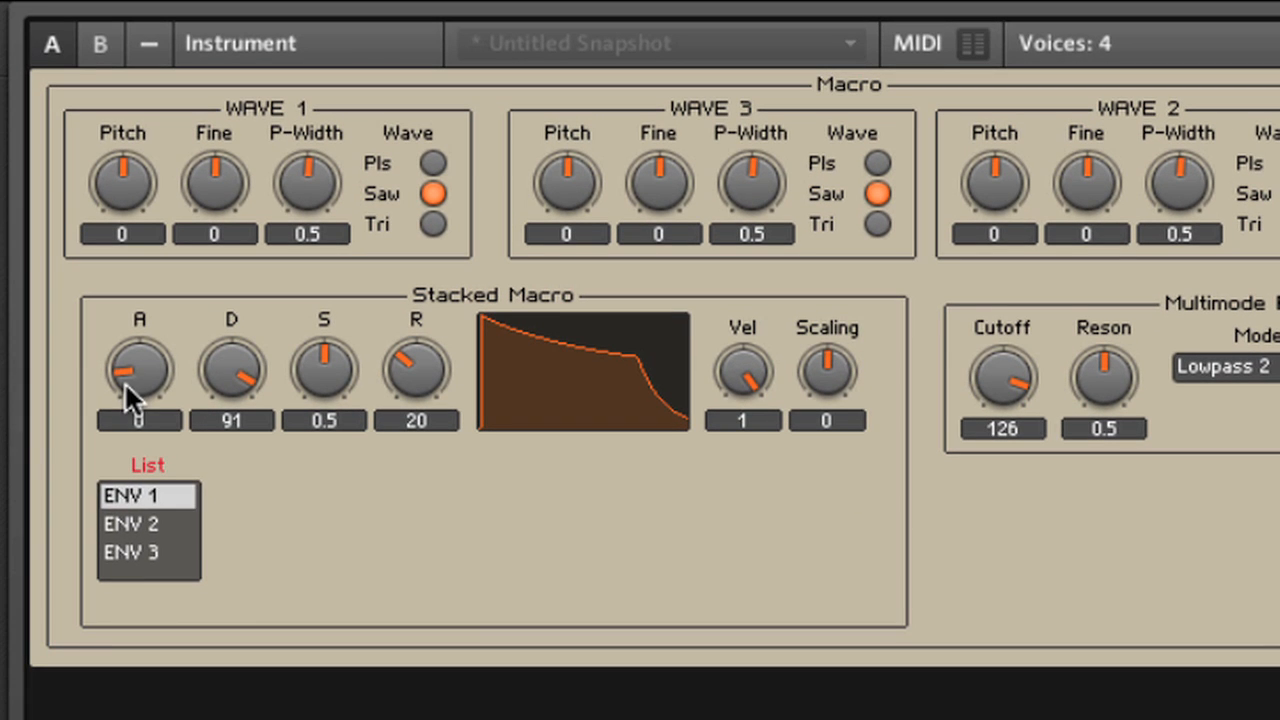
{"action": "left_click", "coordinate": [148, 552]}
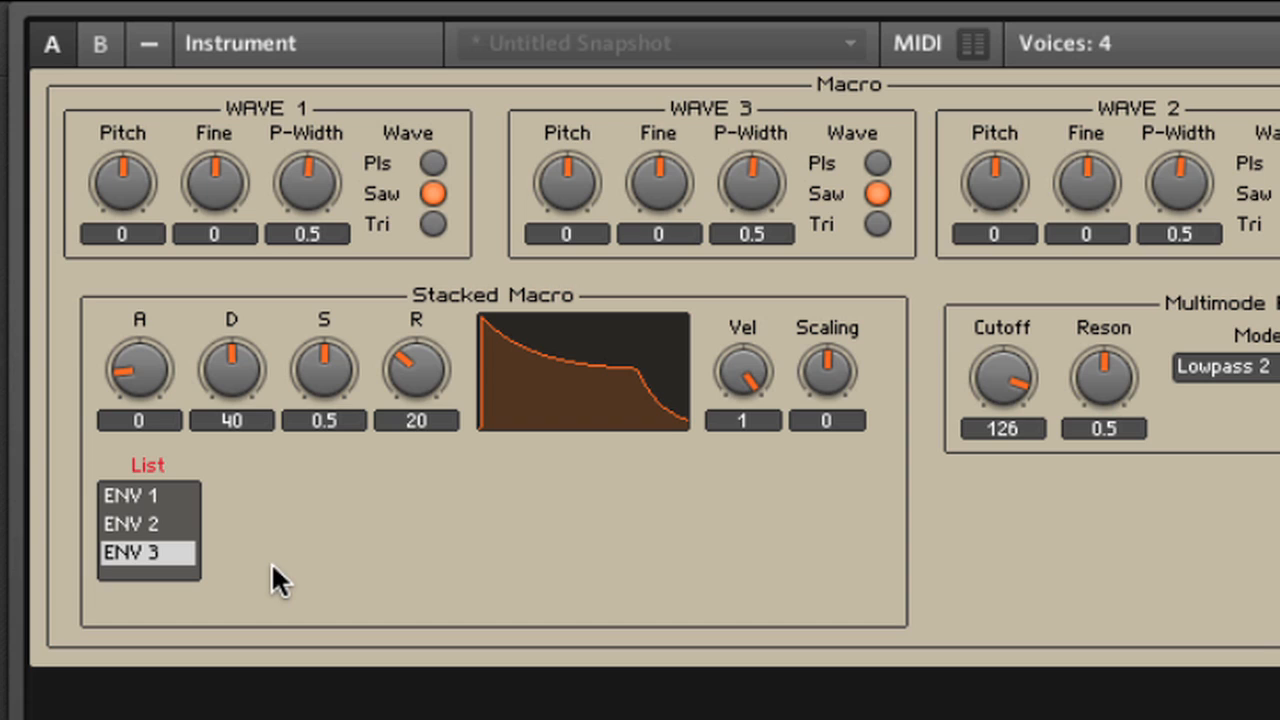
{"action": "mouse_move", "coordinate": [680, 318]}
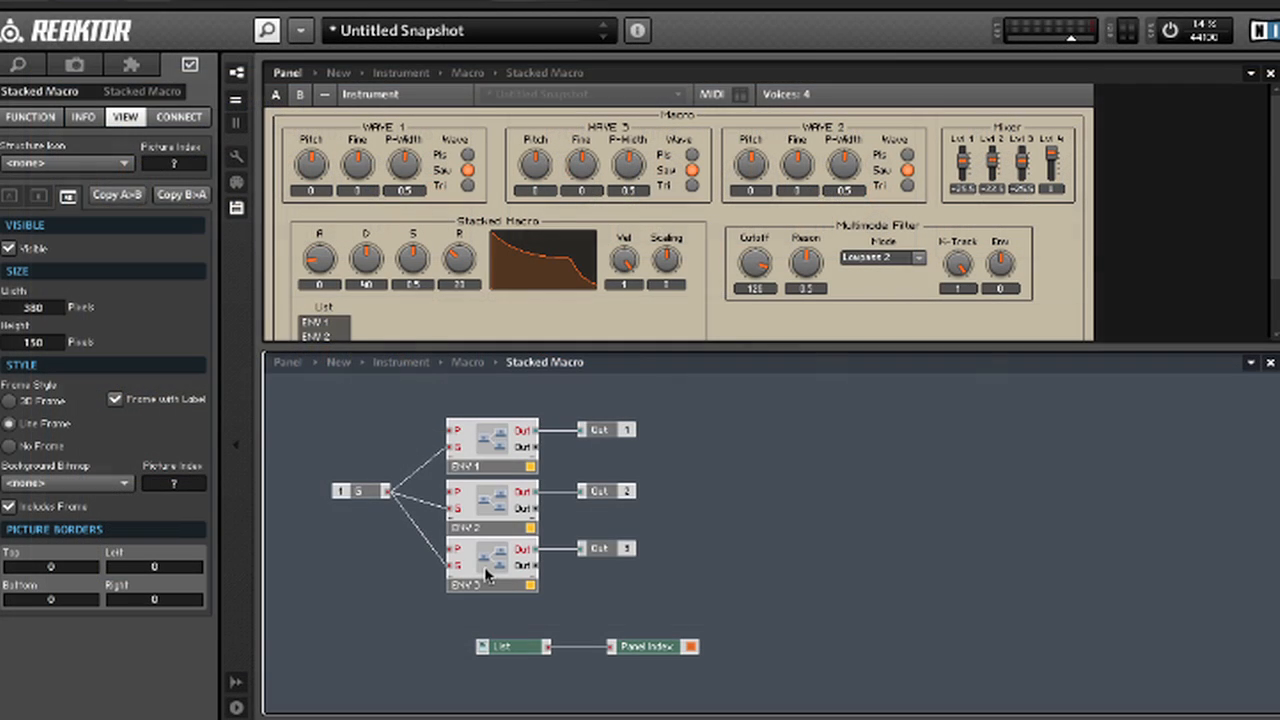
Step: Move the ENV List module to the parent Macro and place its control outside the Stacked Macro frame
{"action": "left_click", "coordinate": [502, 648]}
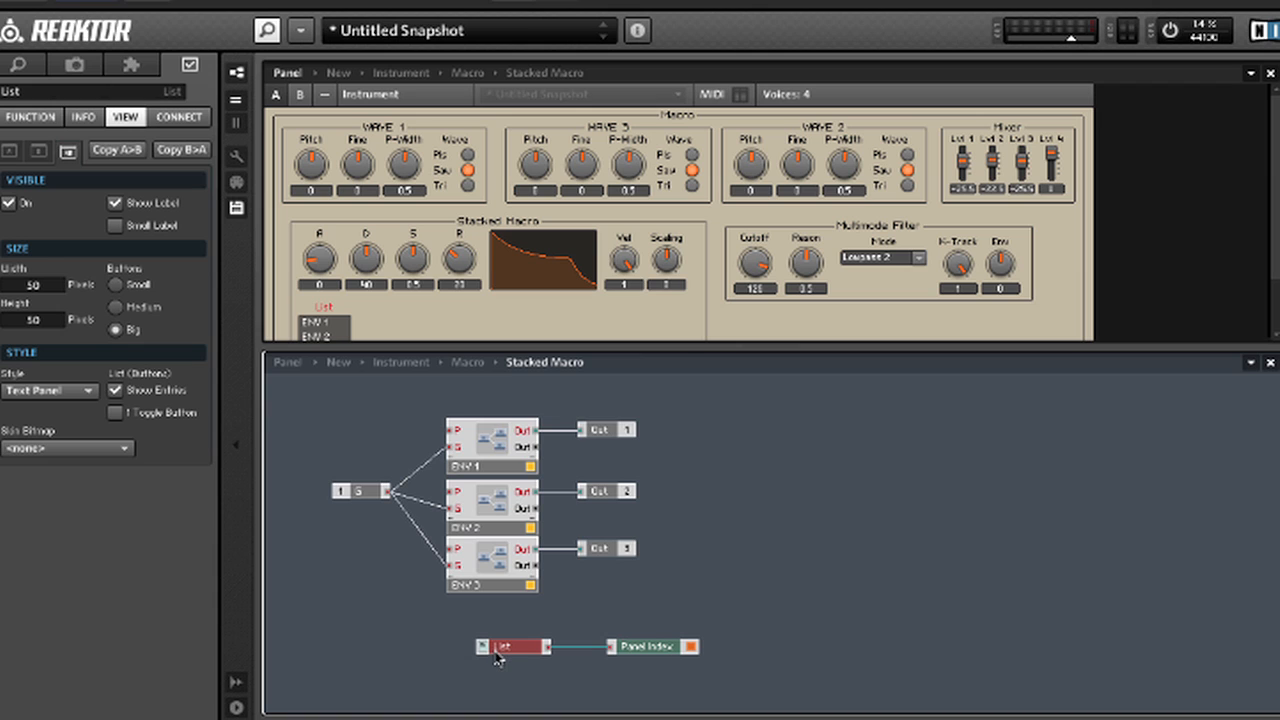
{"action": "right_click", "coordinate": [520, 648]}
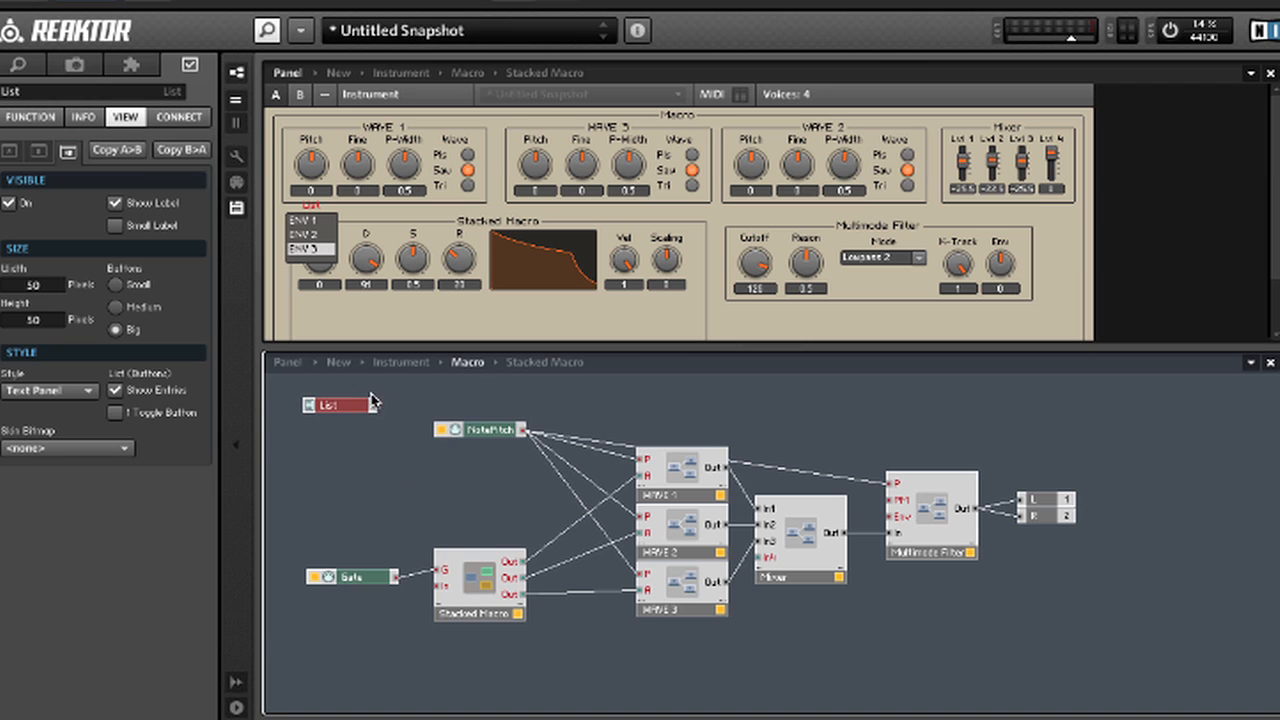
{"action": "left_click_drag", "start_coordinate": [340, 404], "coordinate": [344, 600]}
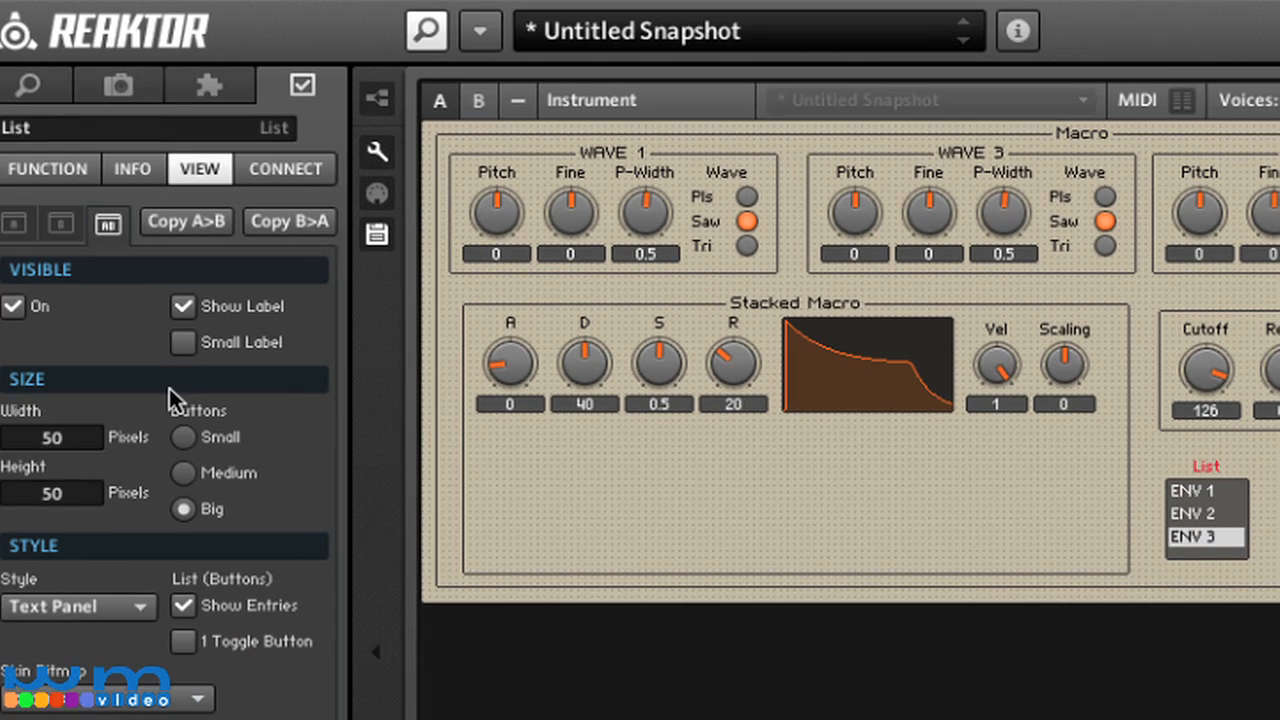
{"action": "left_click", "coordinate": [78, 608]}
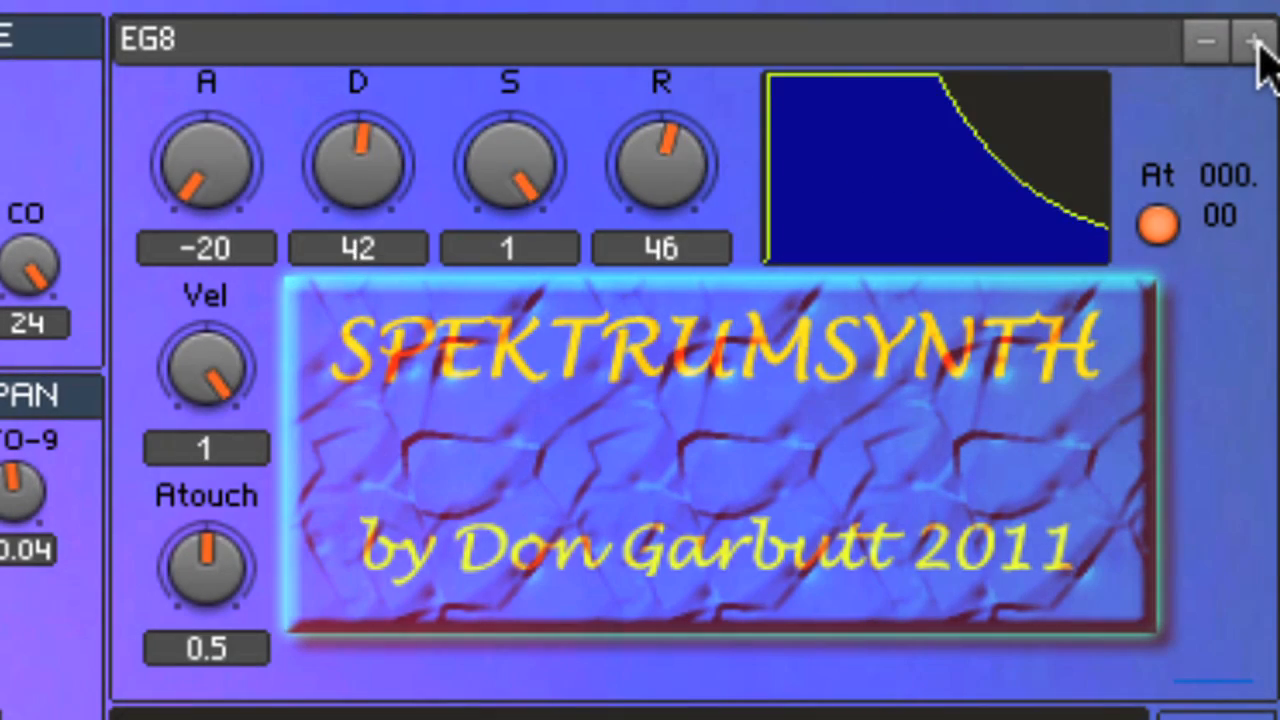
Step: Step the SpektrumSynth section headers through EG8, EG 15 TABLE 3 and LFO 3 panels
{"action": "left_click", "coordinate": [1252, 40]}
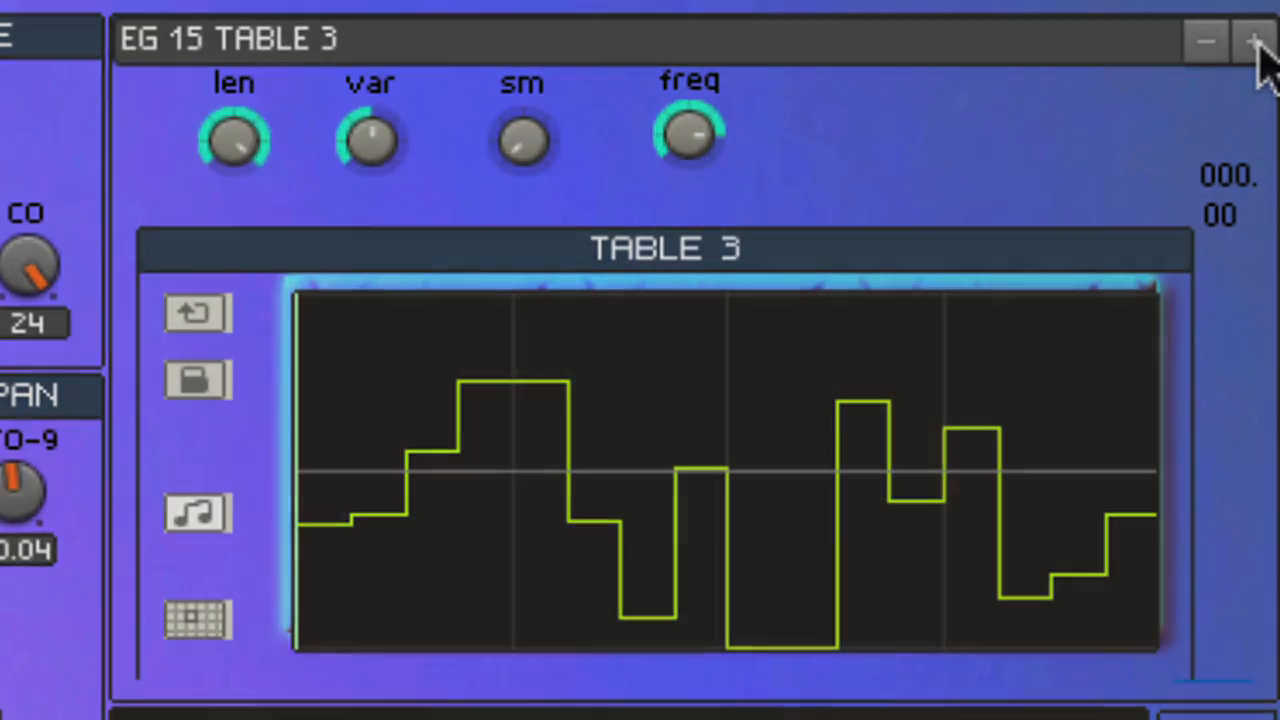
{"action": "left_click", "coordinate": [1252, 40]}
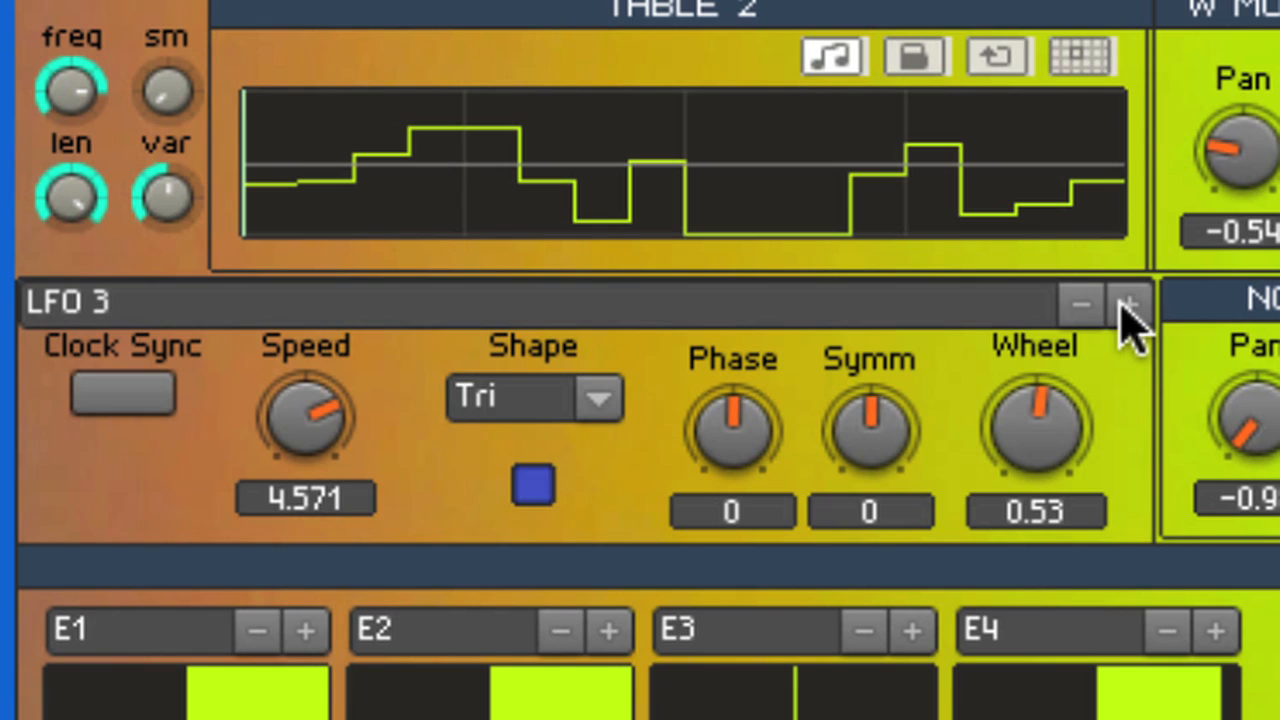